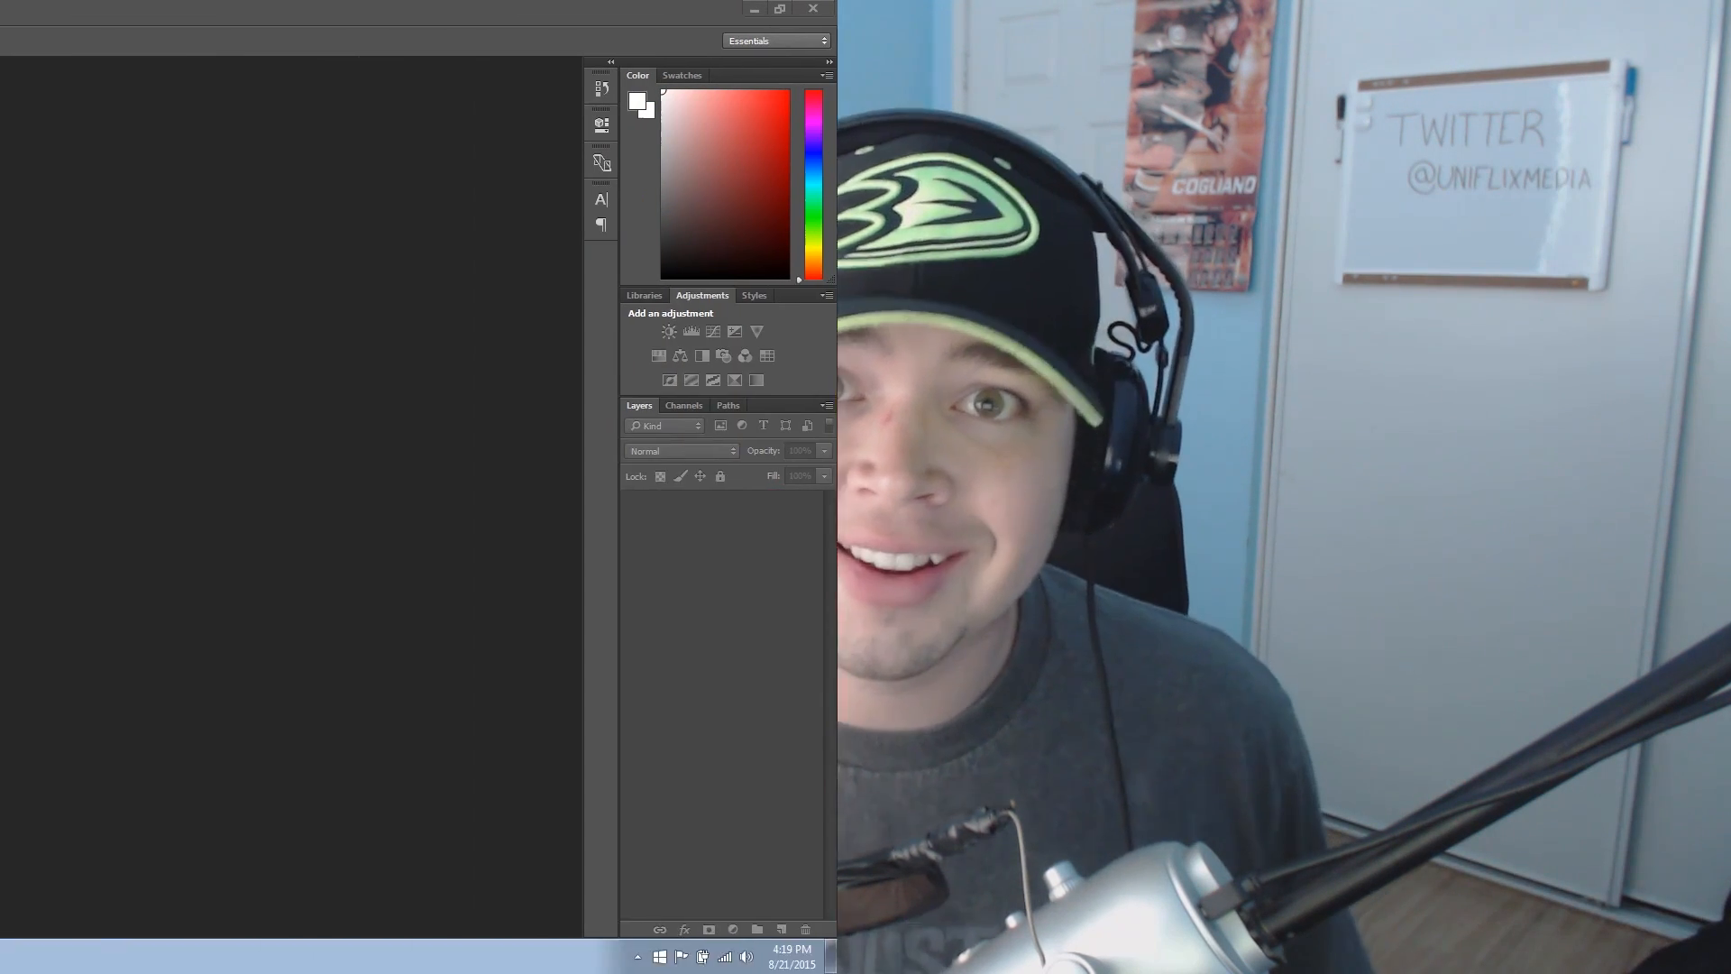
Open the fjord landscape photo with the woman on the cliff ledge.
left_click(779, 9)
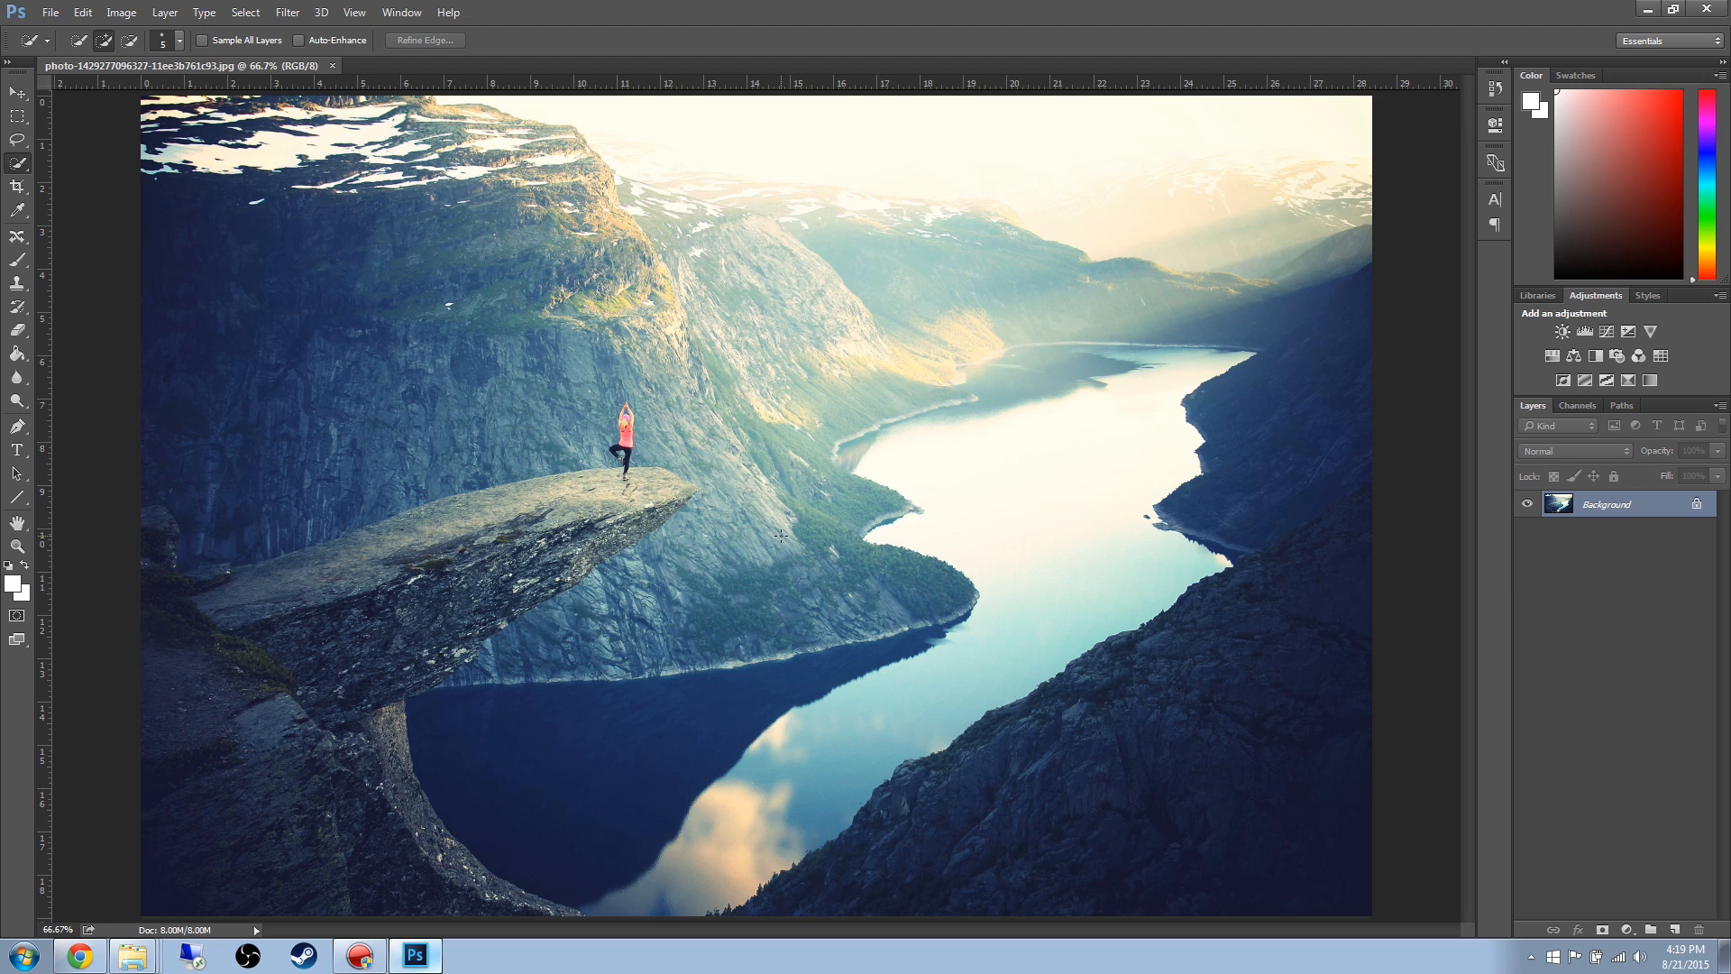
mouse_move(601, 475)
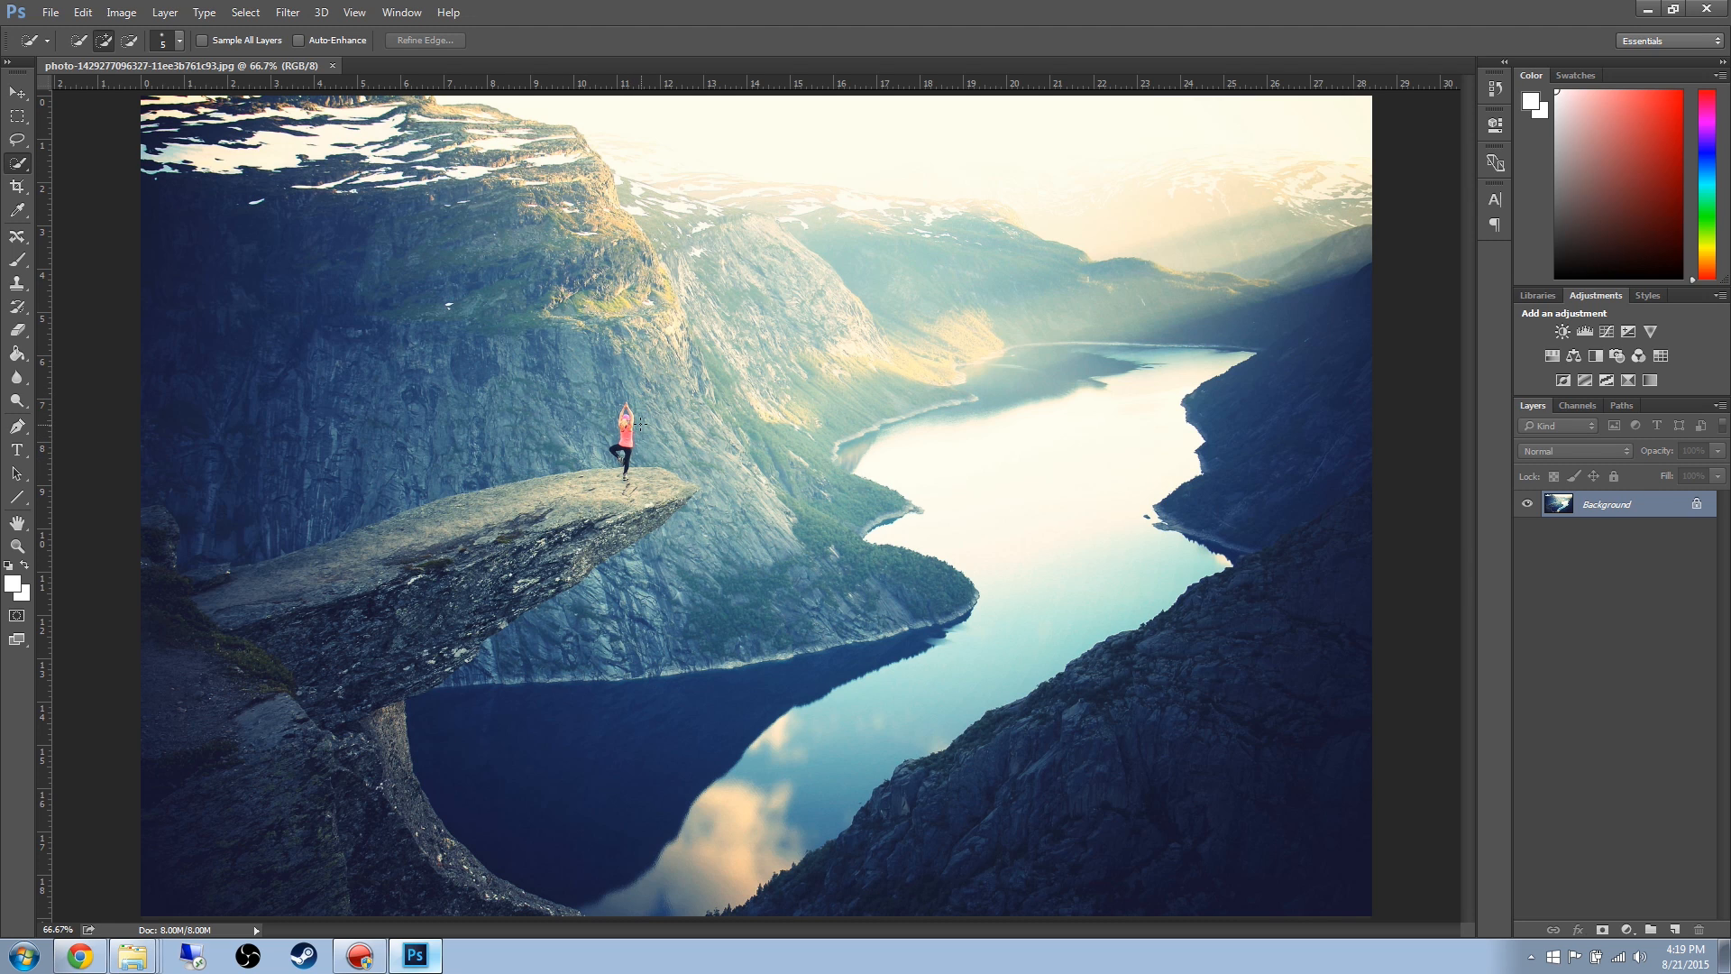
mouse_move(1384, 537)
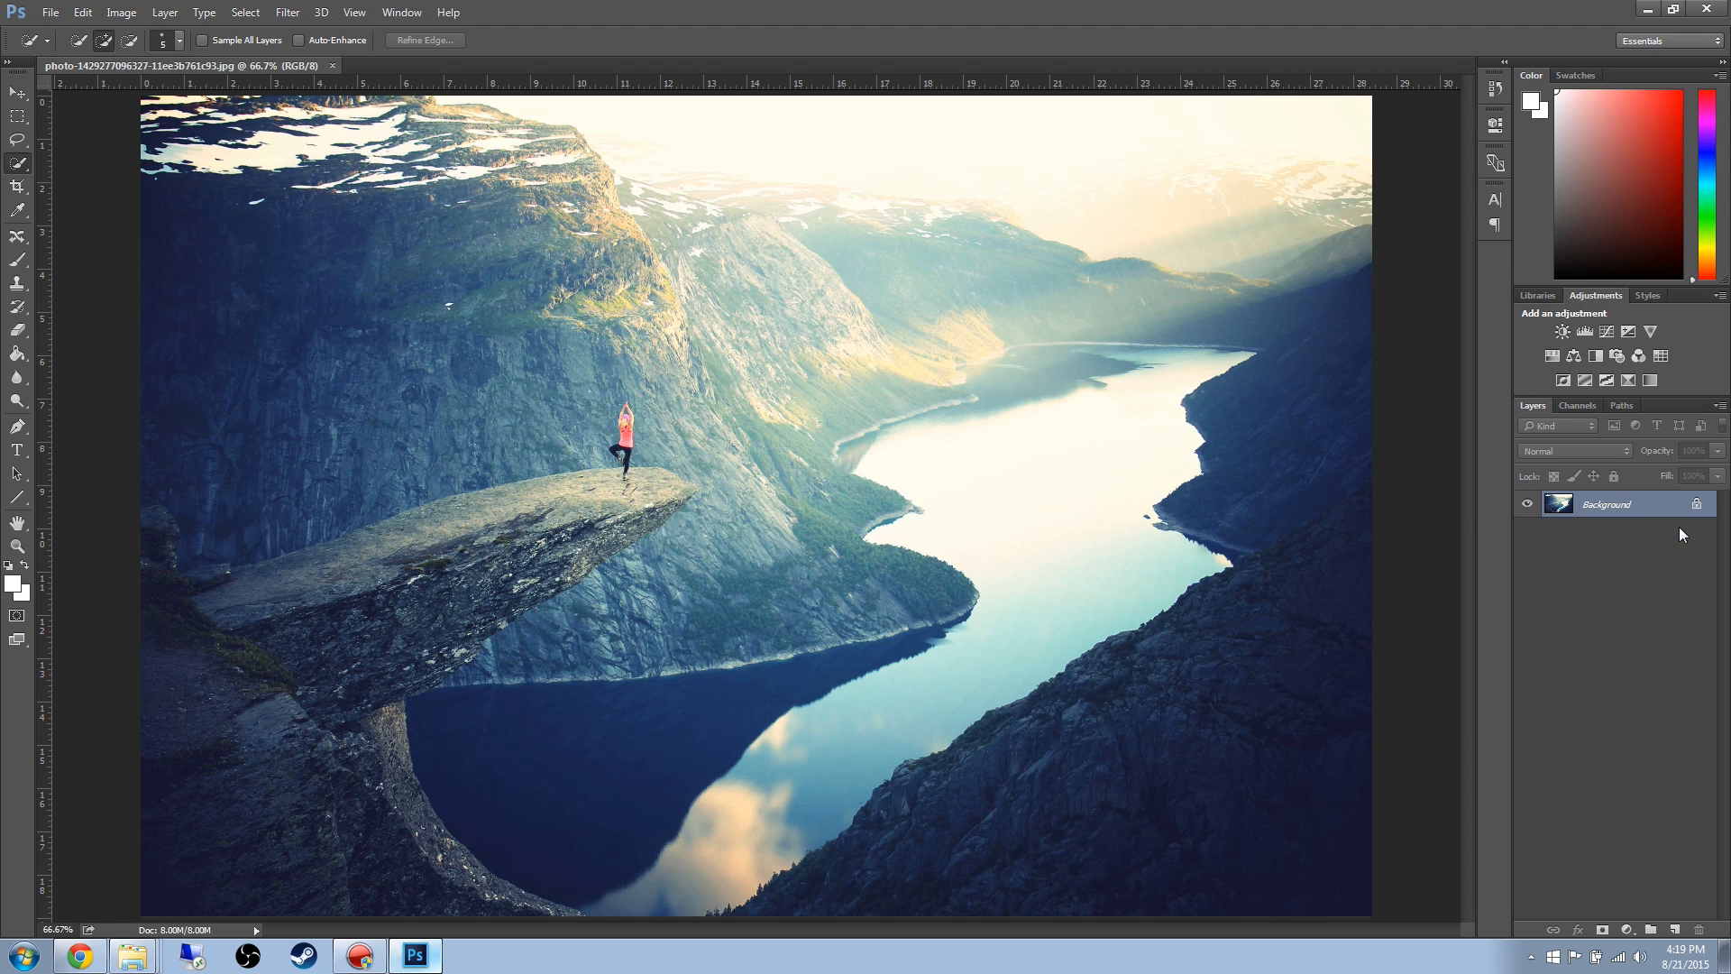
mouse_move(1617, 519)
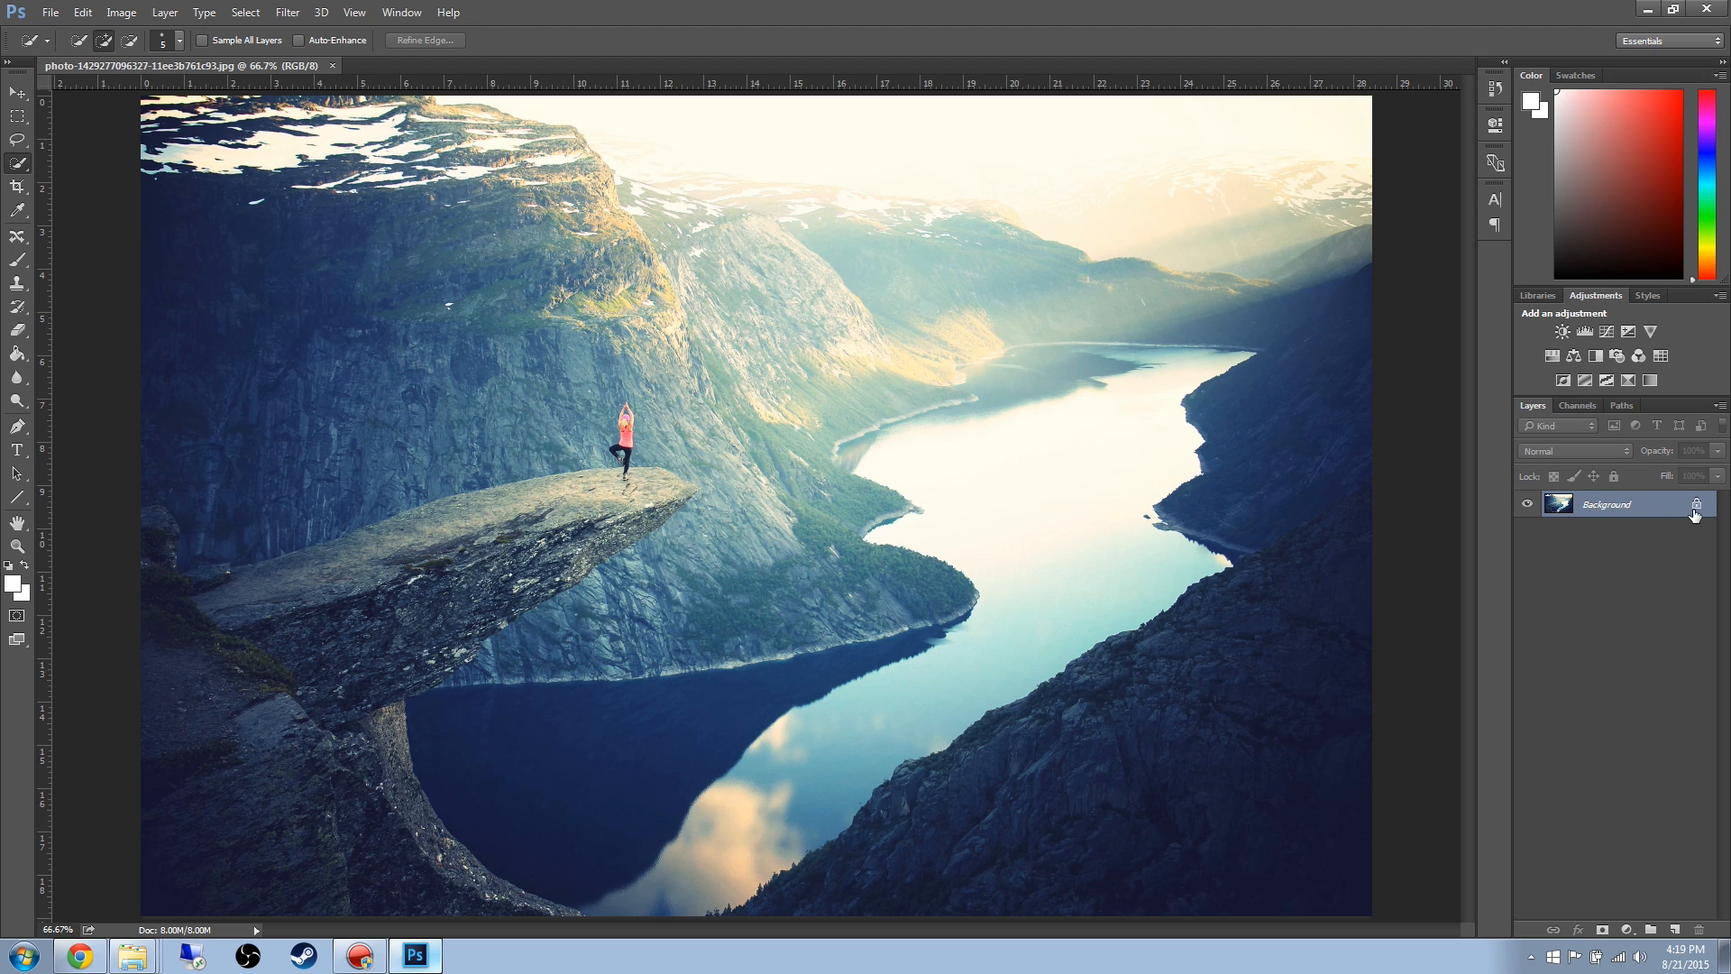
mouse_move(1612, 541)
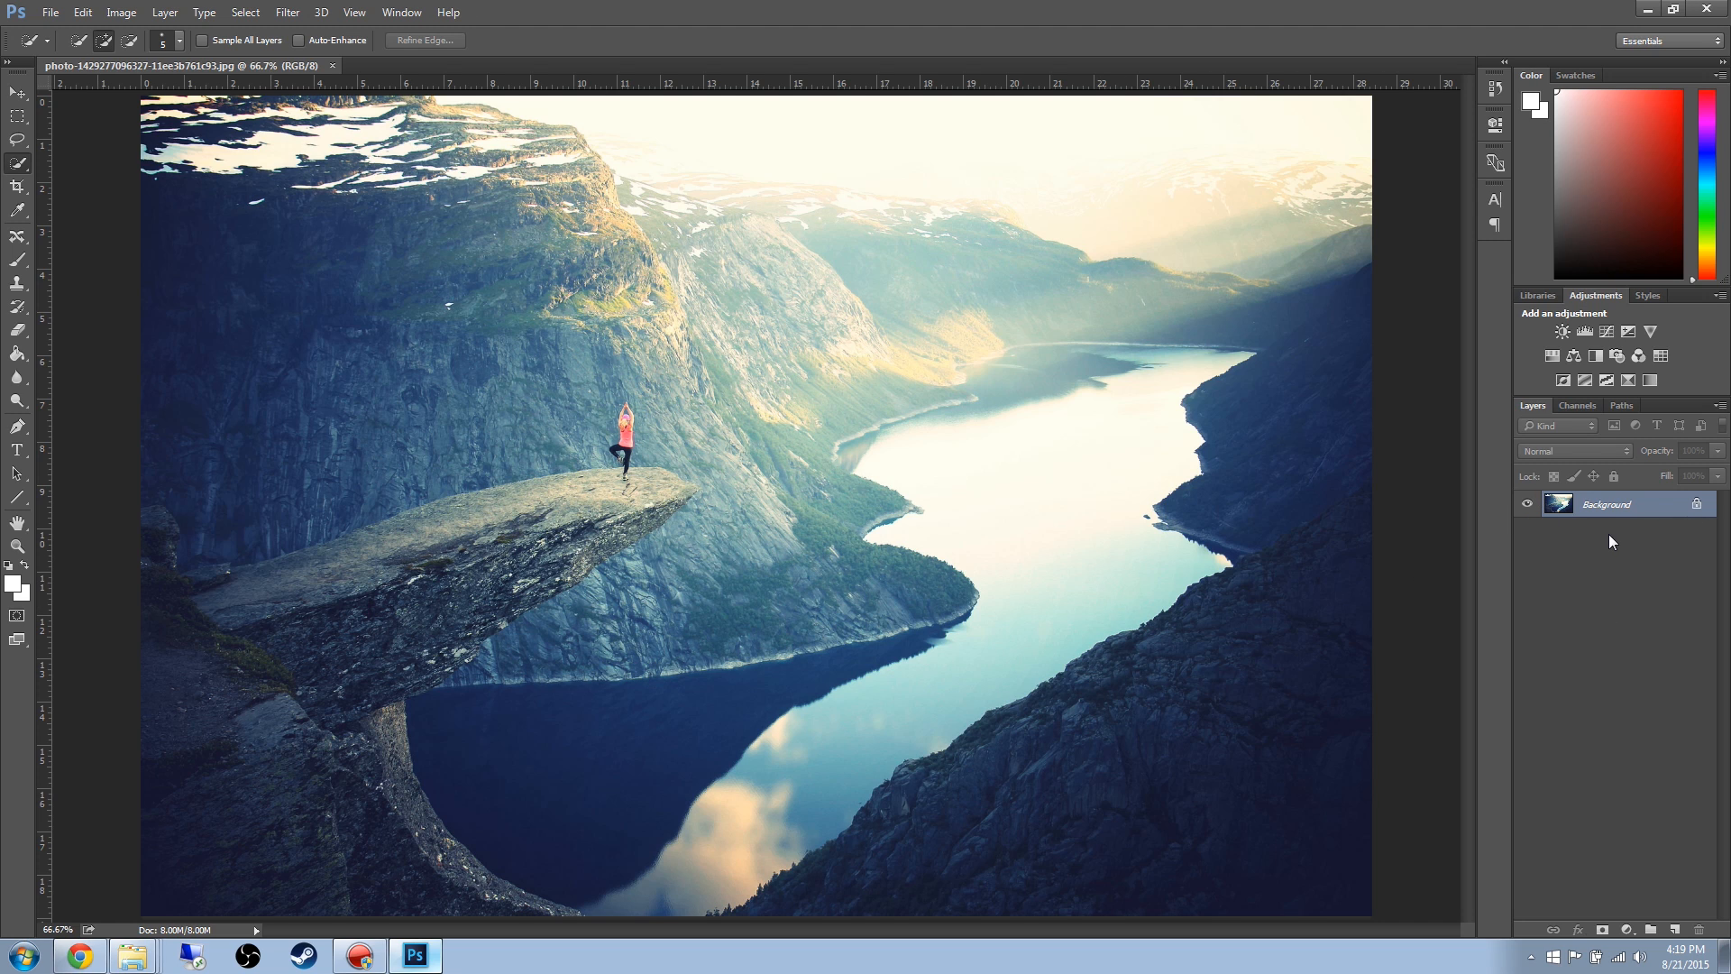
mouse_move(1575, 583)
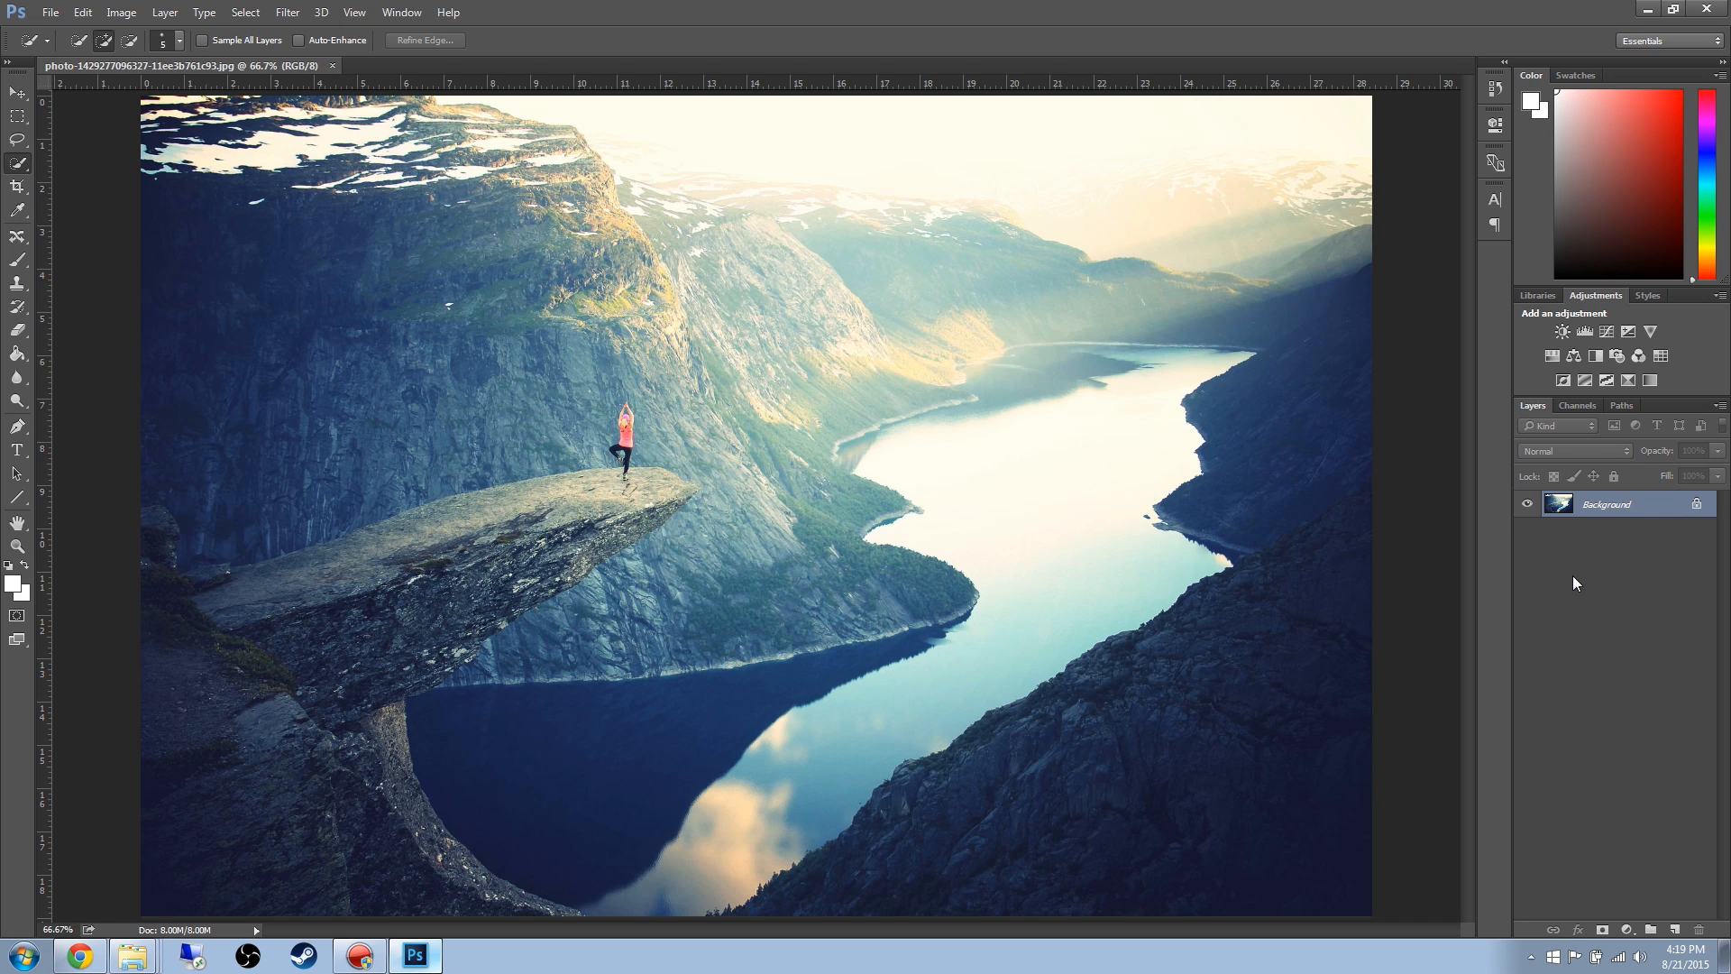
mouse_move(1539, 577)
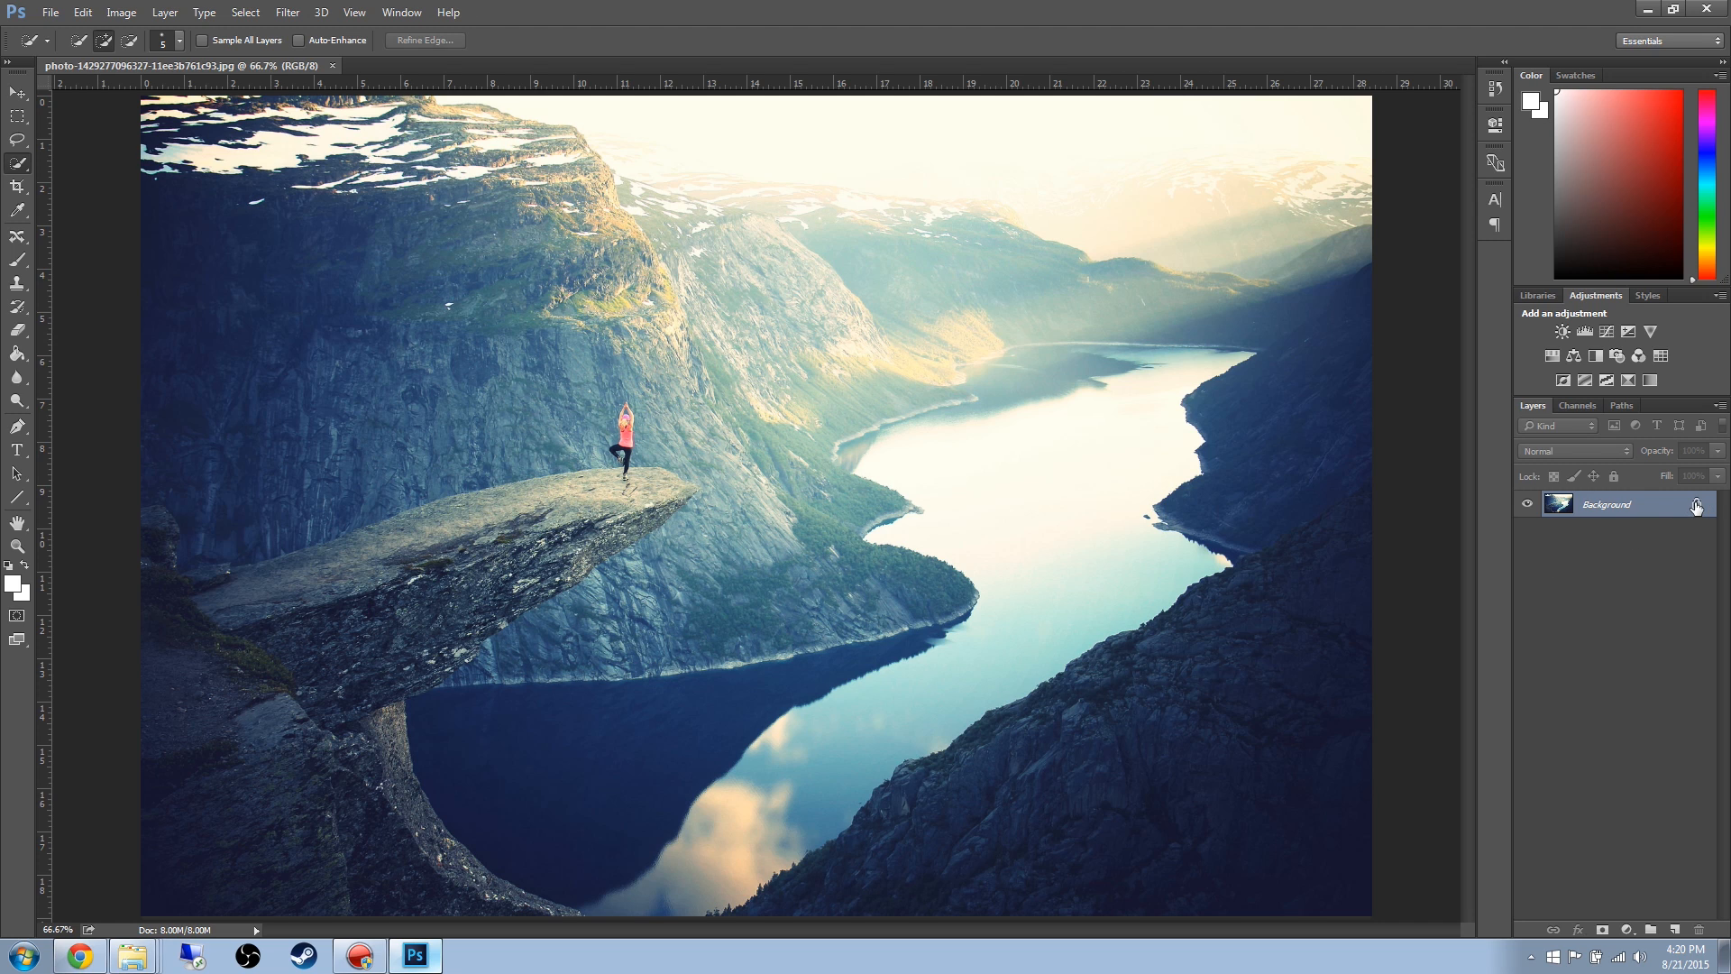
double_click(1607, 505)
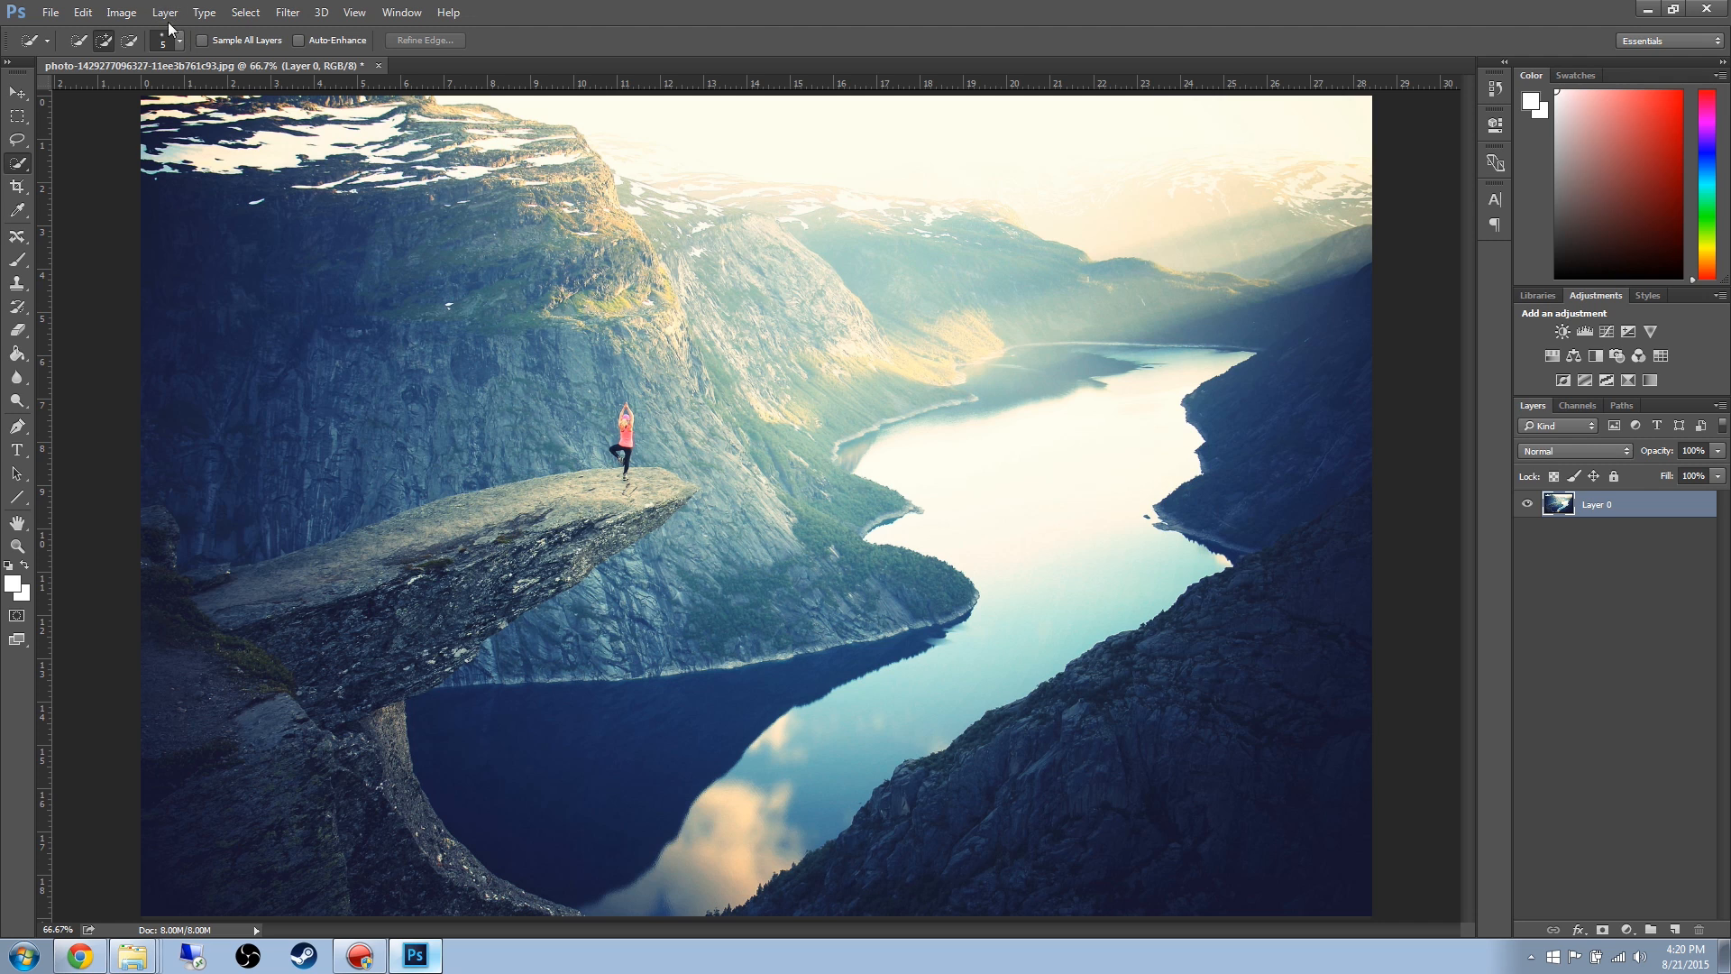
left_click(164, 12)
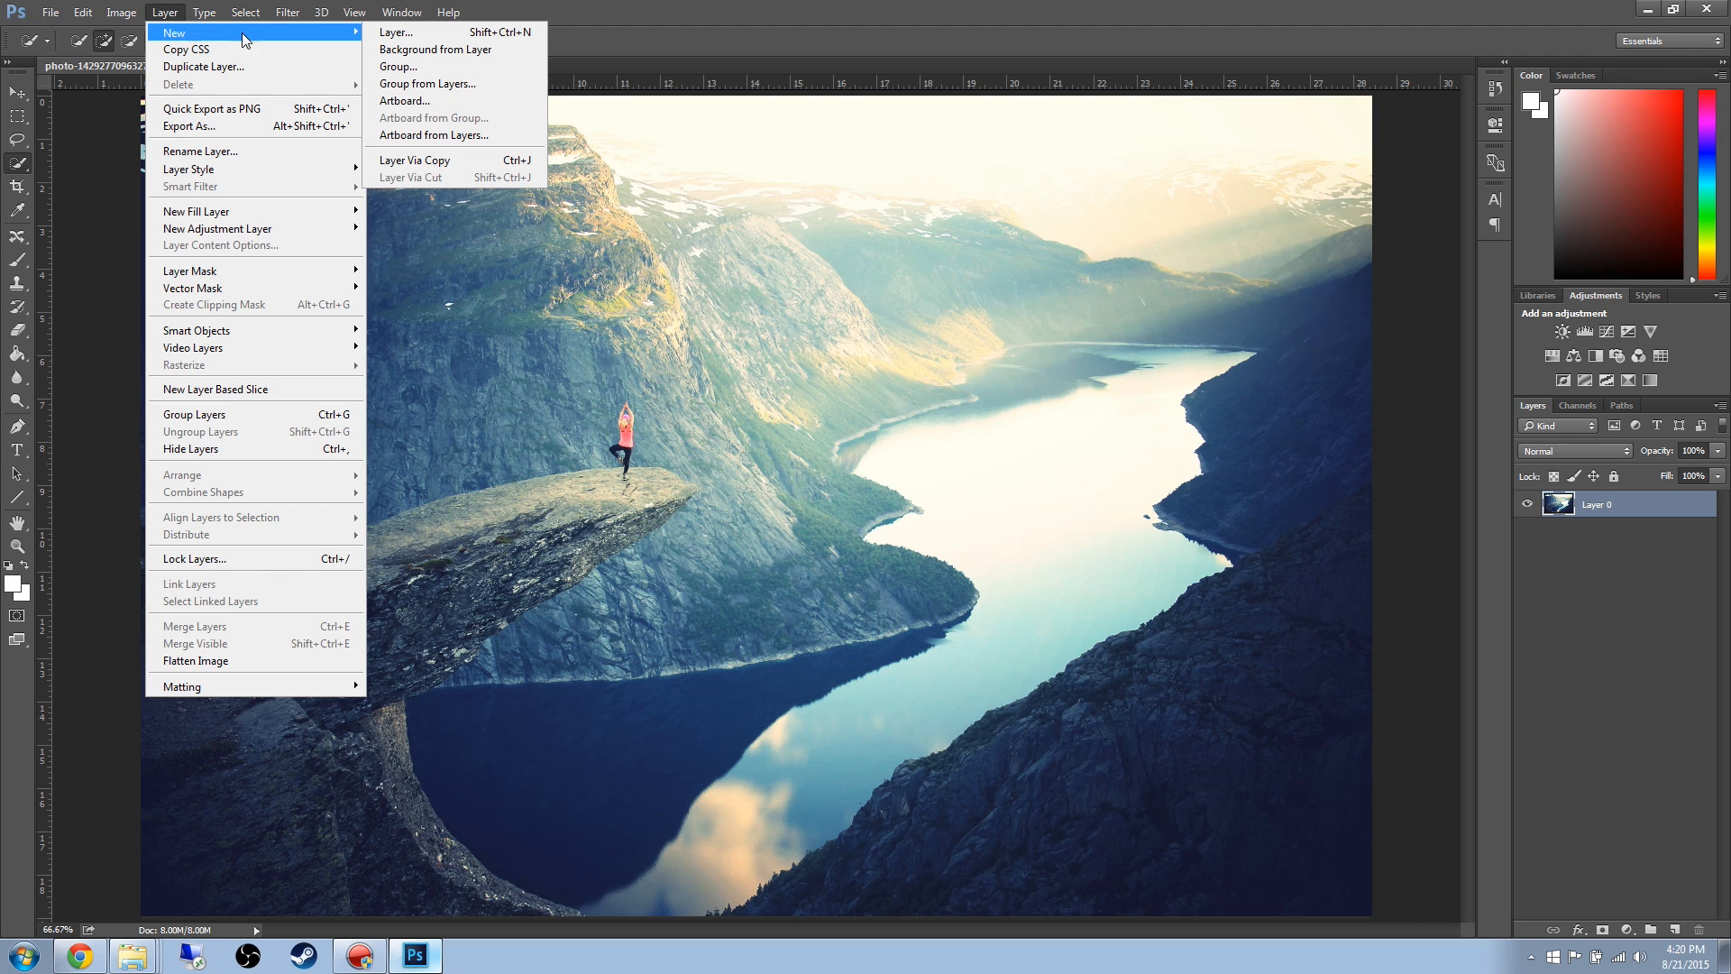
mouse_move(453, 49)
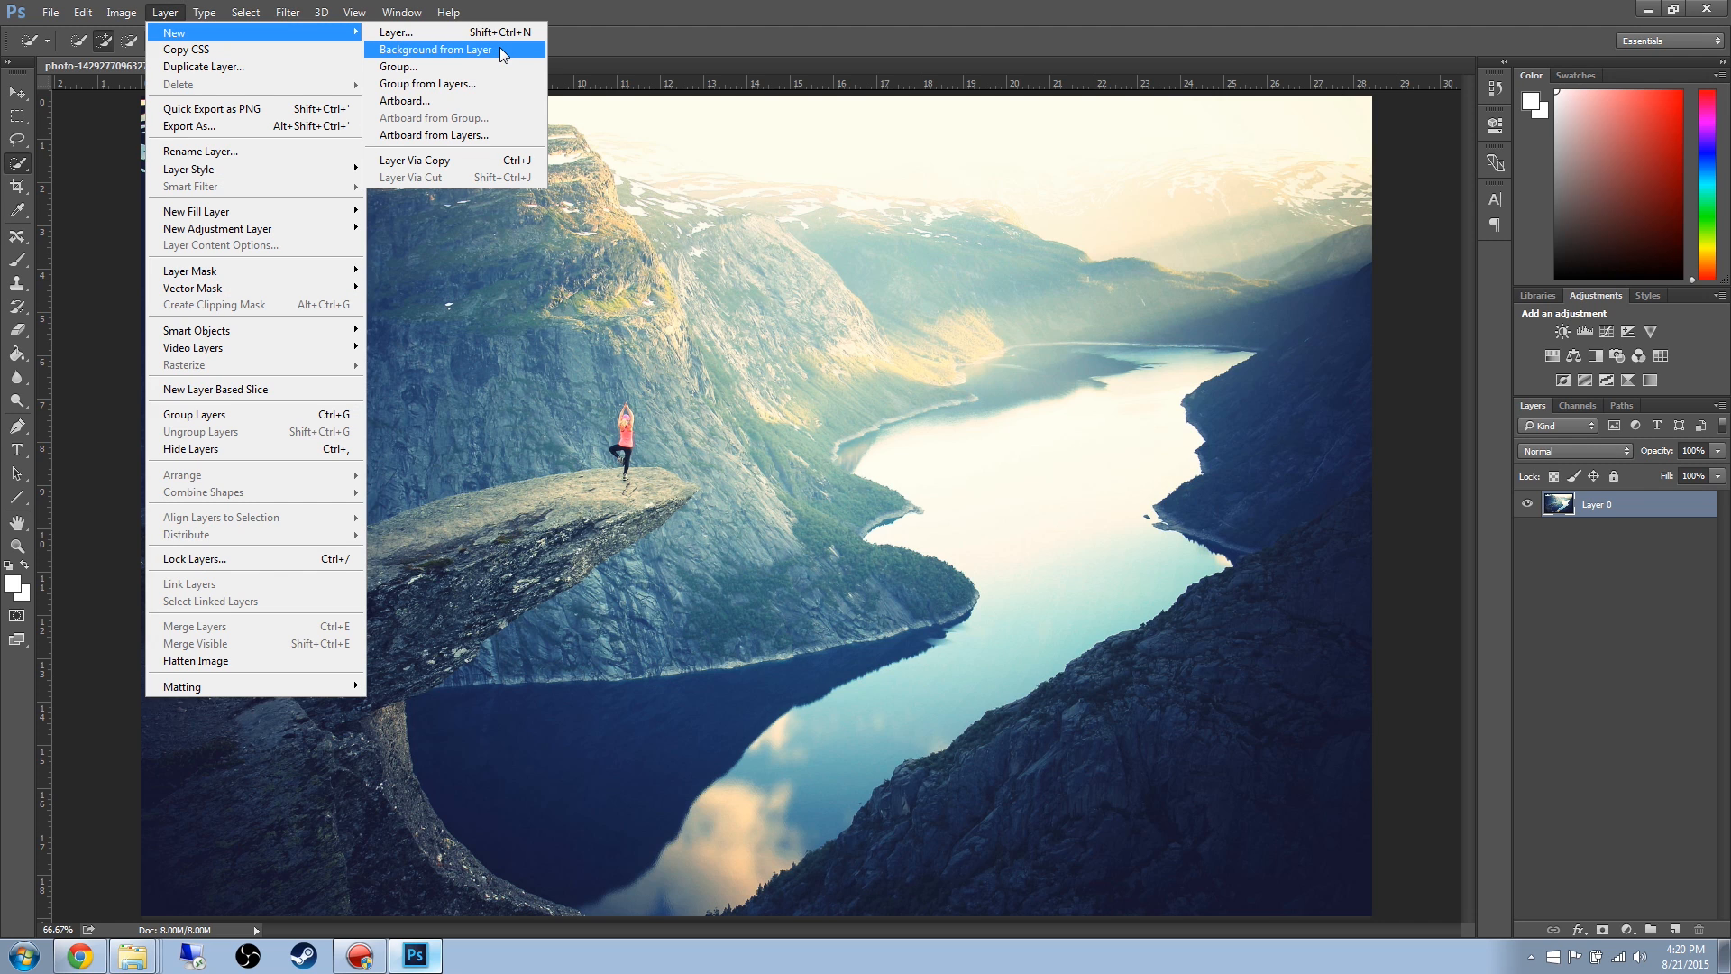
left_click(437, 48)
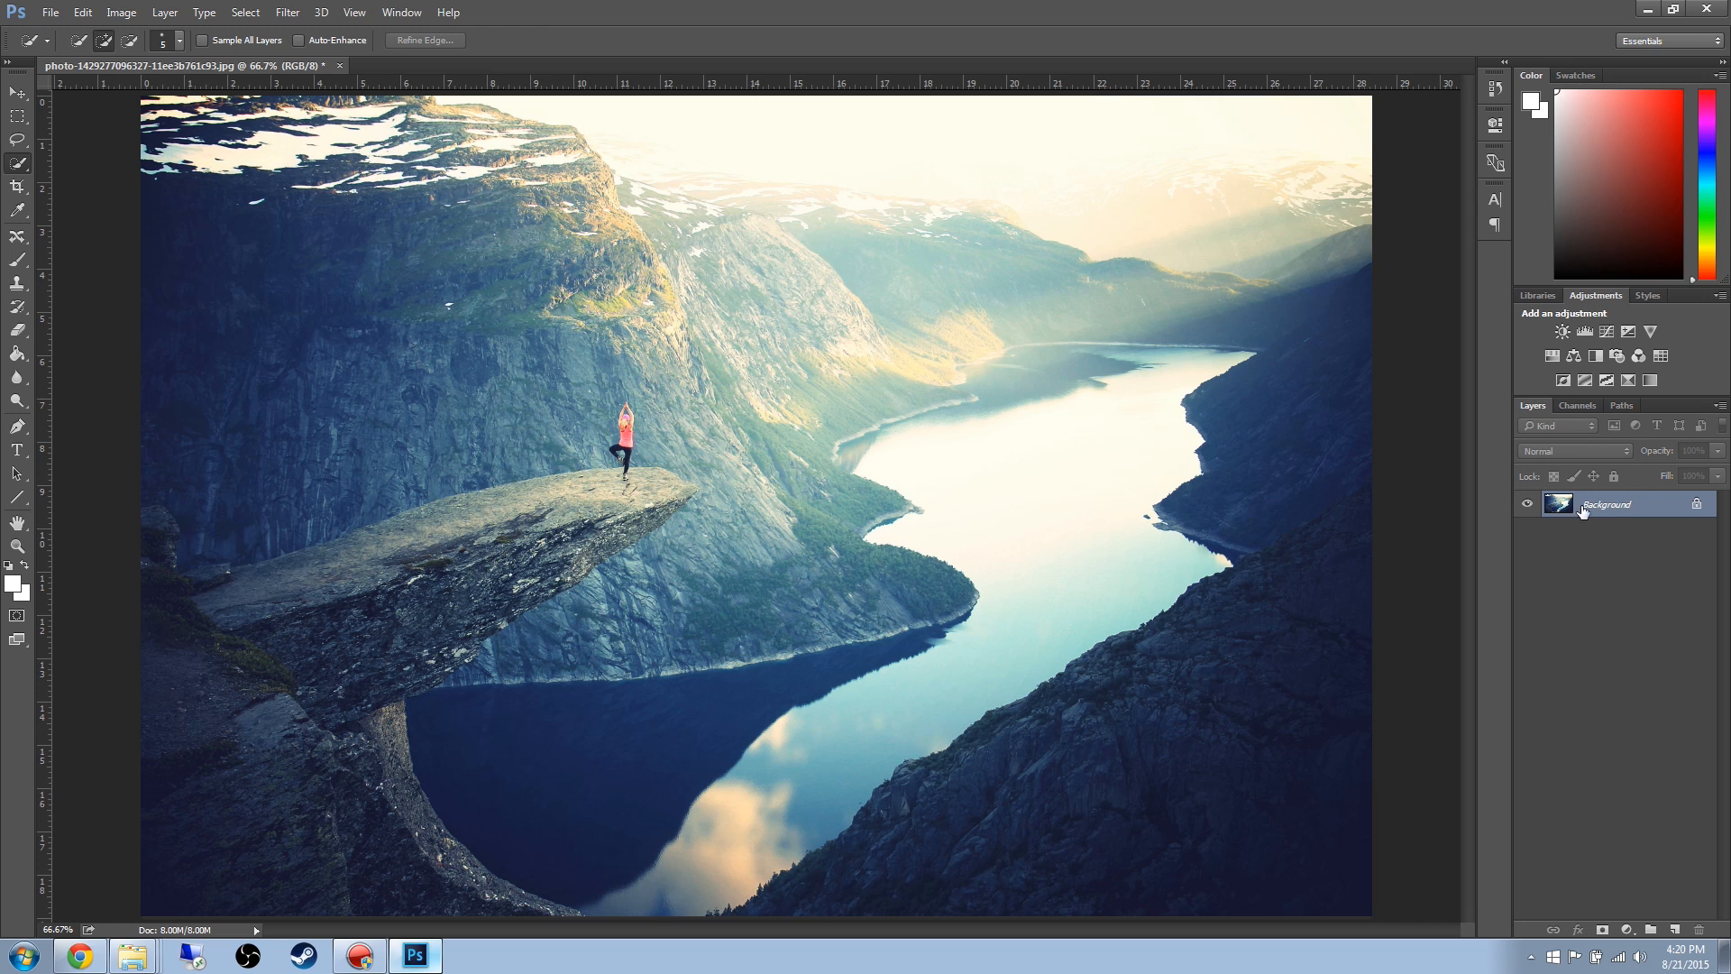
mouse_move(1544, 526)
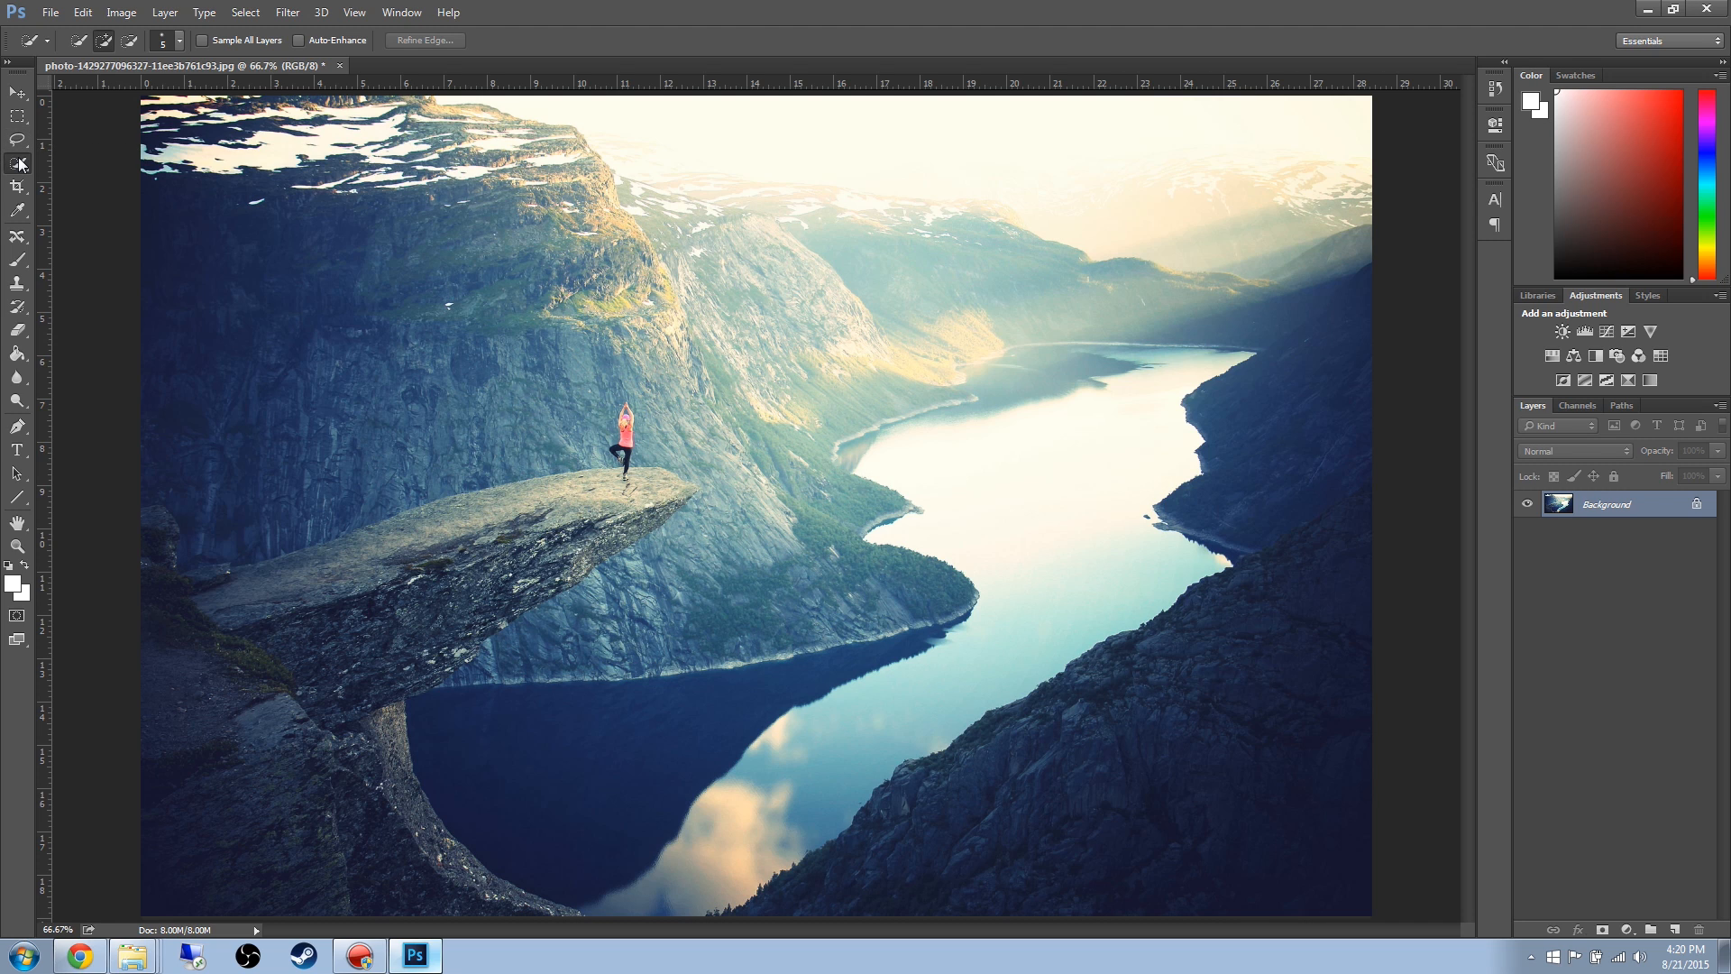
mouse_move(19, 166)
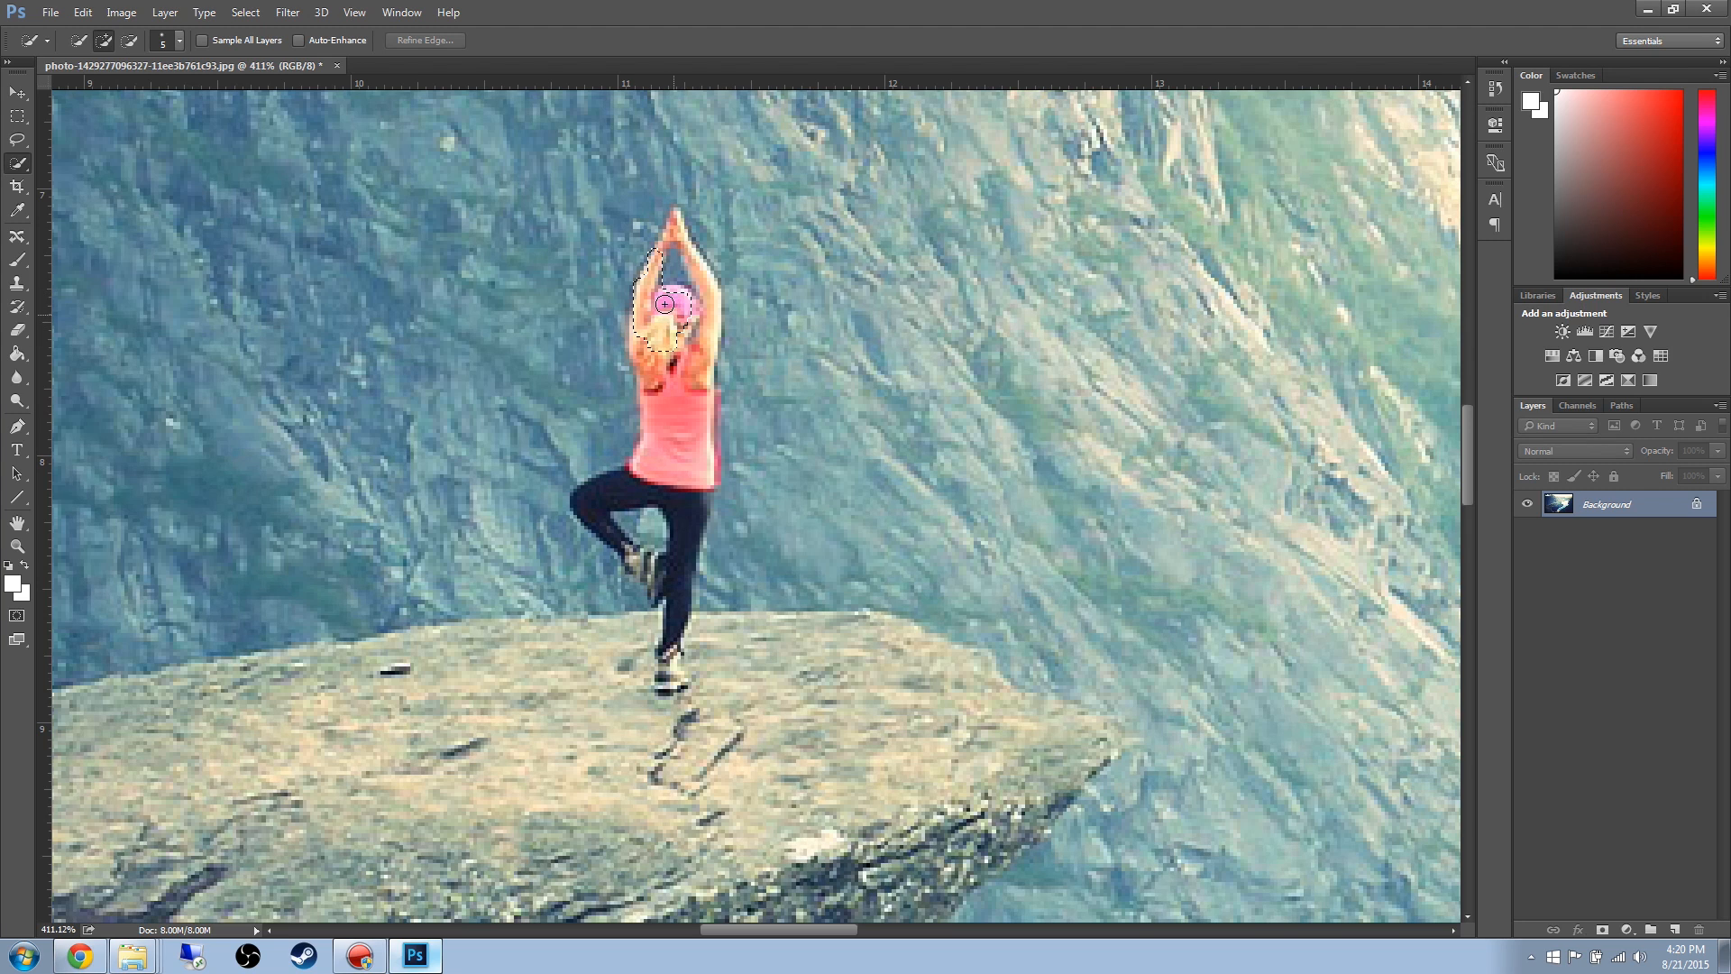
Paint over the woman's figure with Quick Selection to select her.
left_click_drag(665, 304, 690, 384)
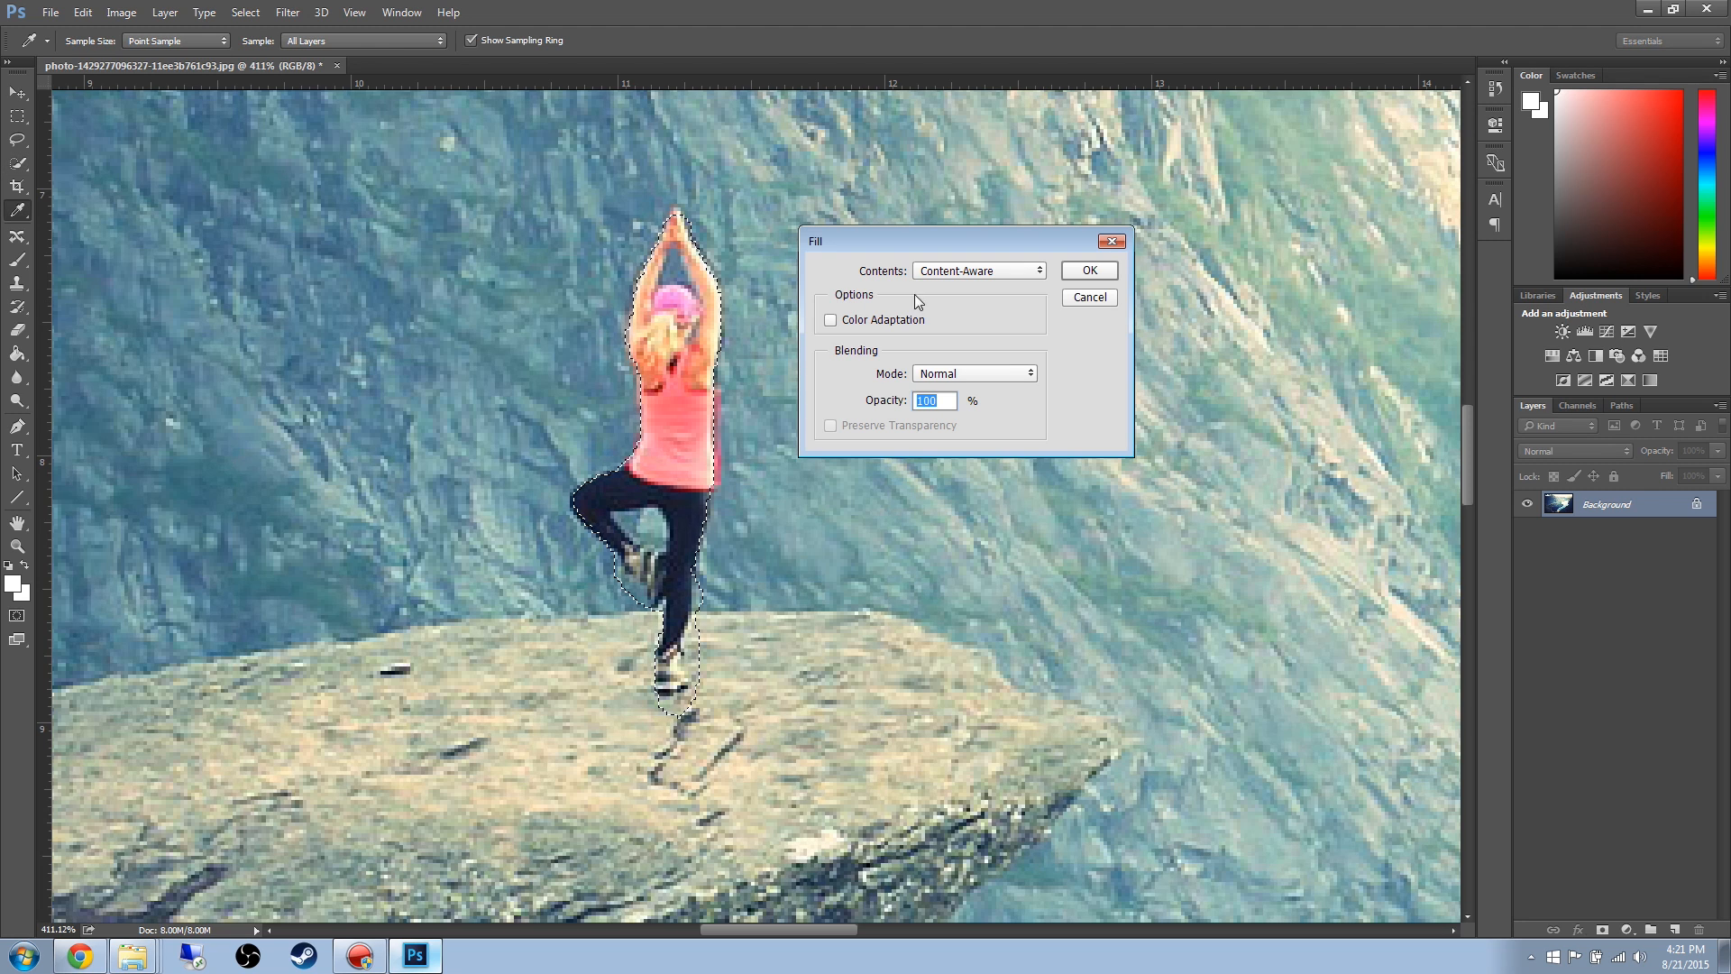
mouse_move(1017, 285)
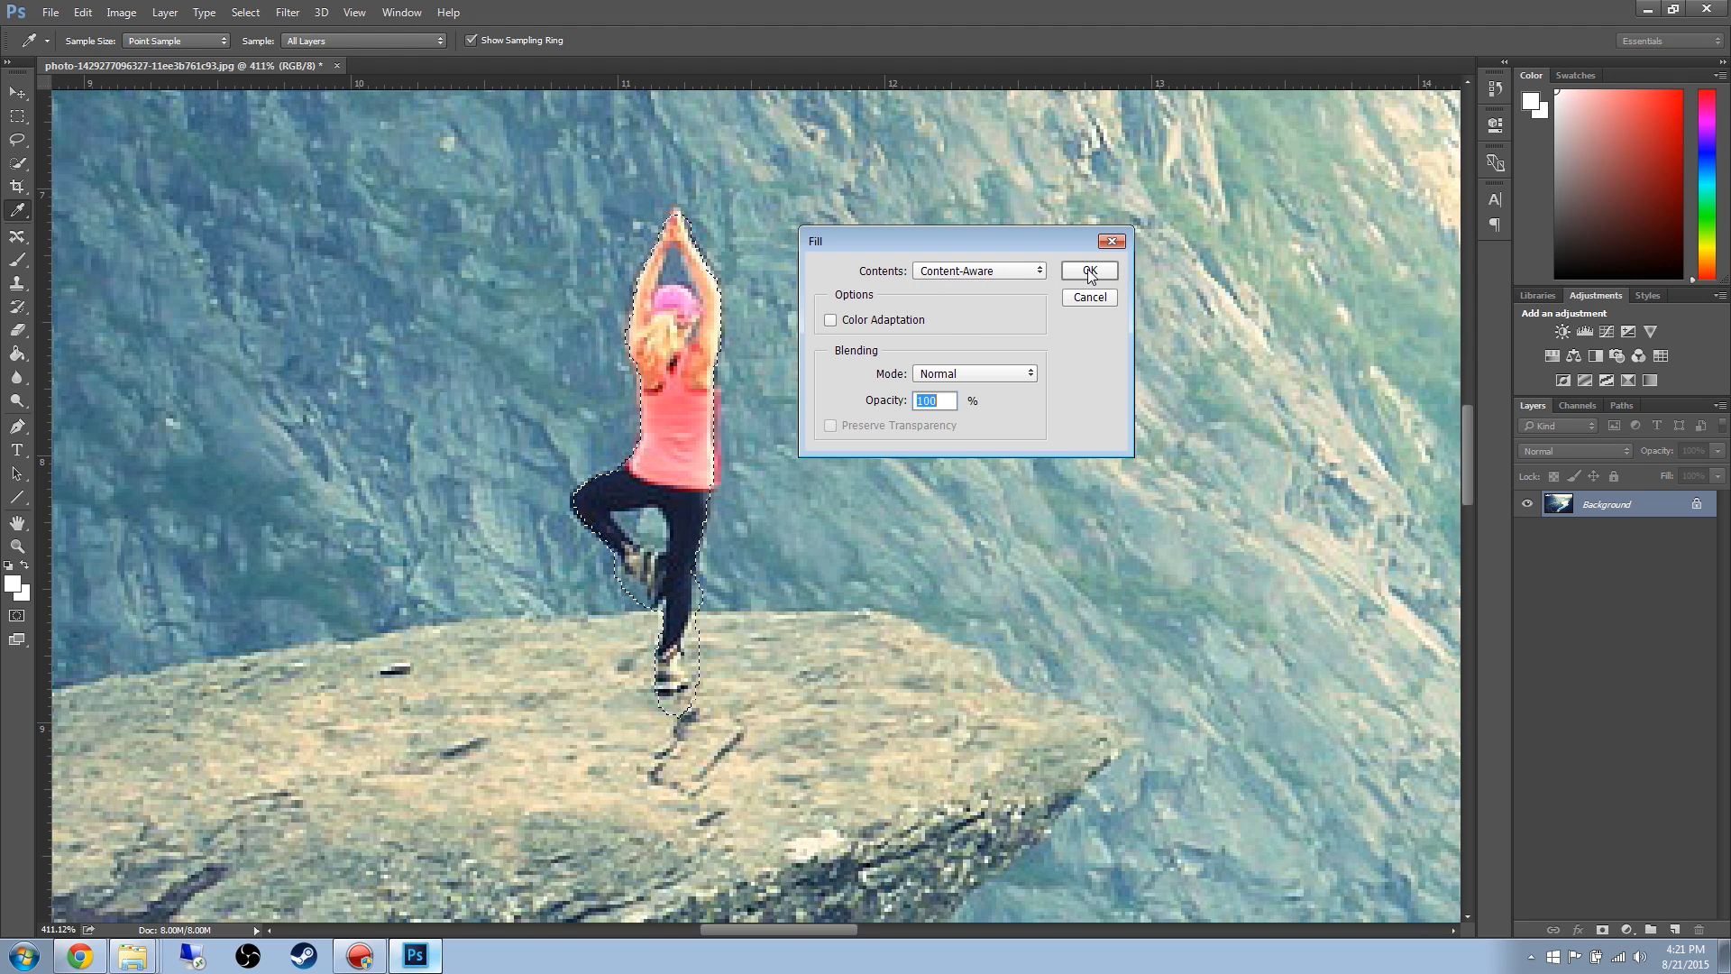
left_click(1087, 272)
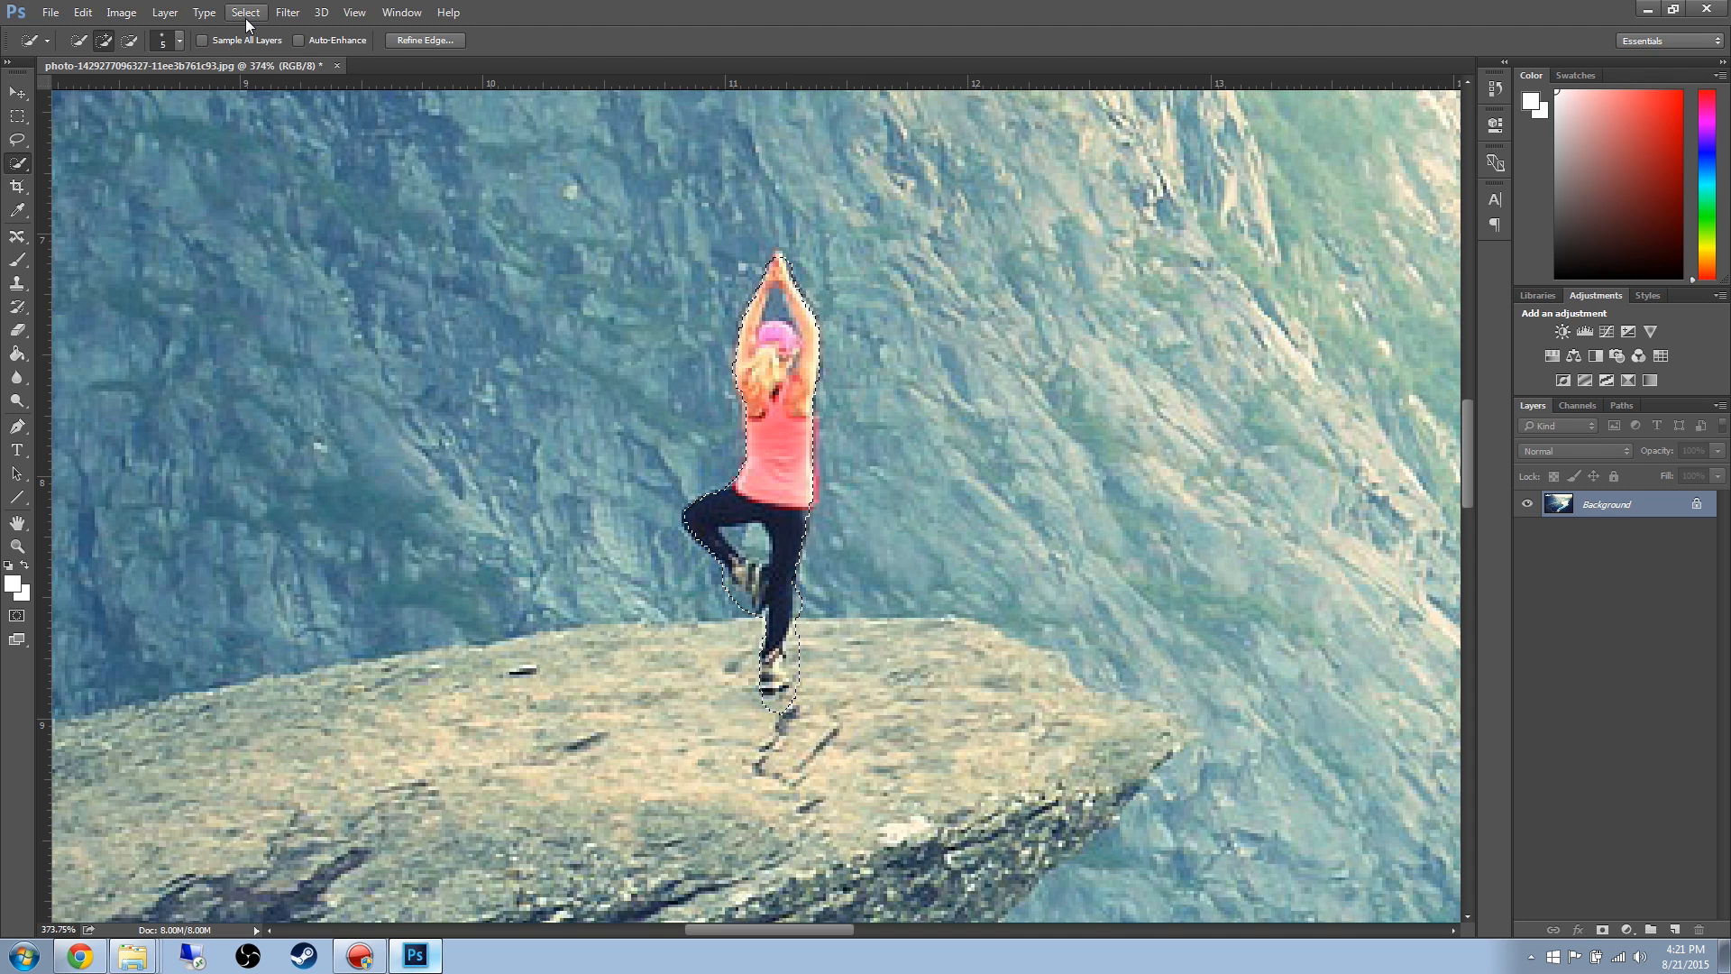
Expand the woman's selection by 5 pixels via Select > Modify > Expand.
left_click(245, 12)
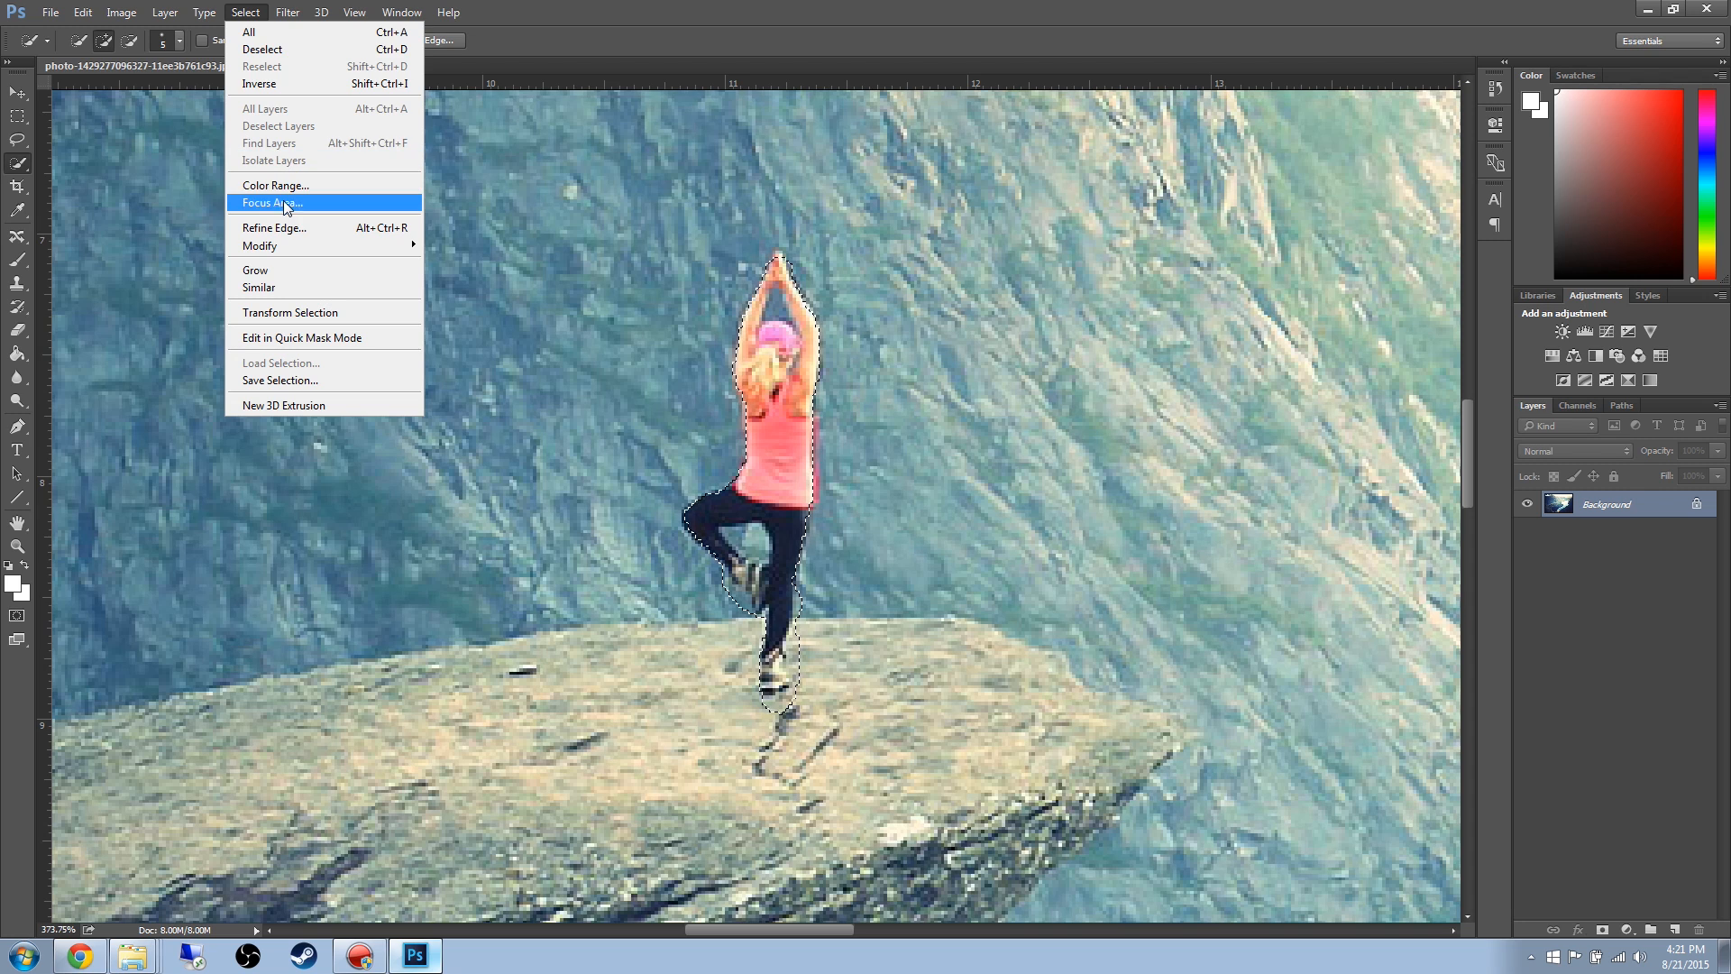
mouse_move(258, 245)
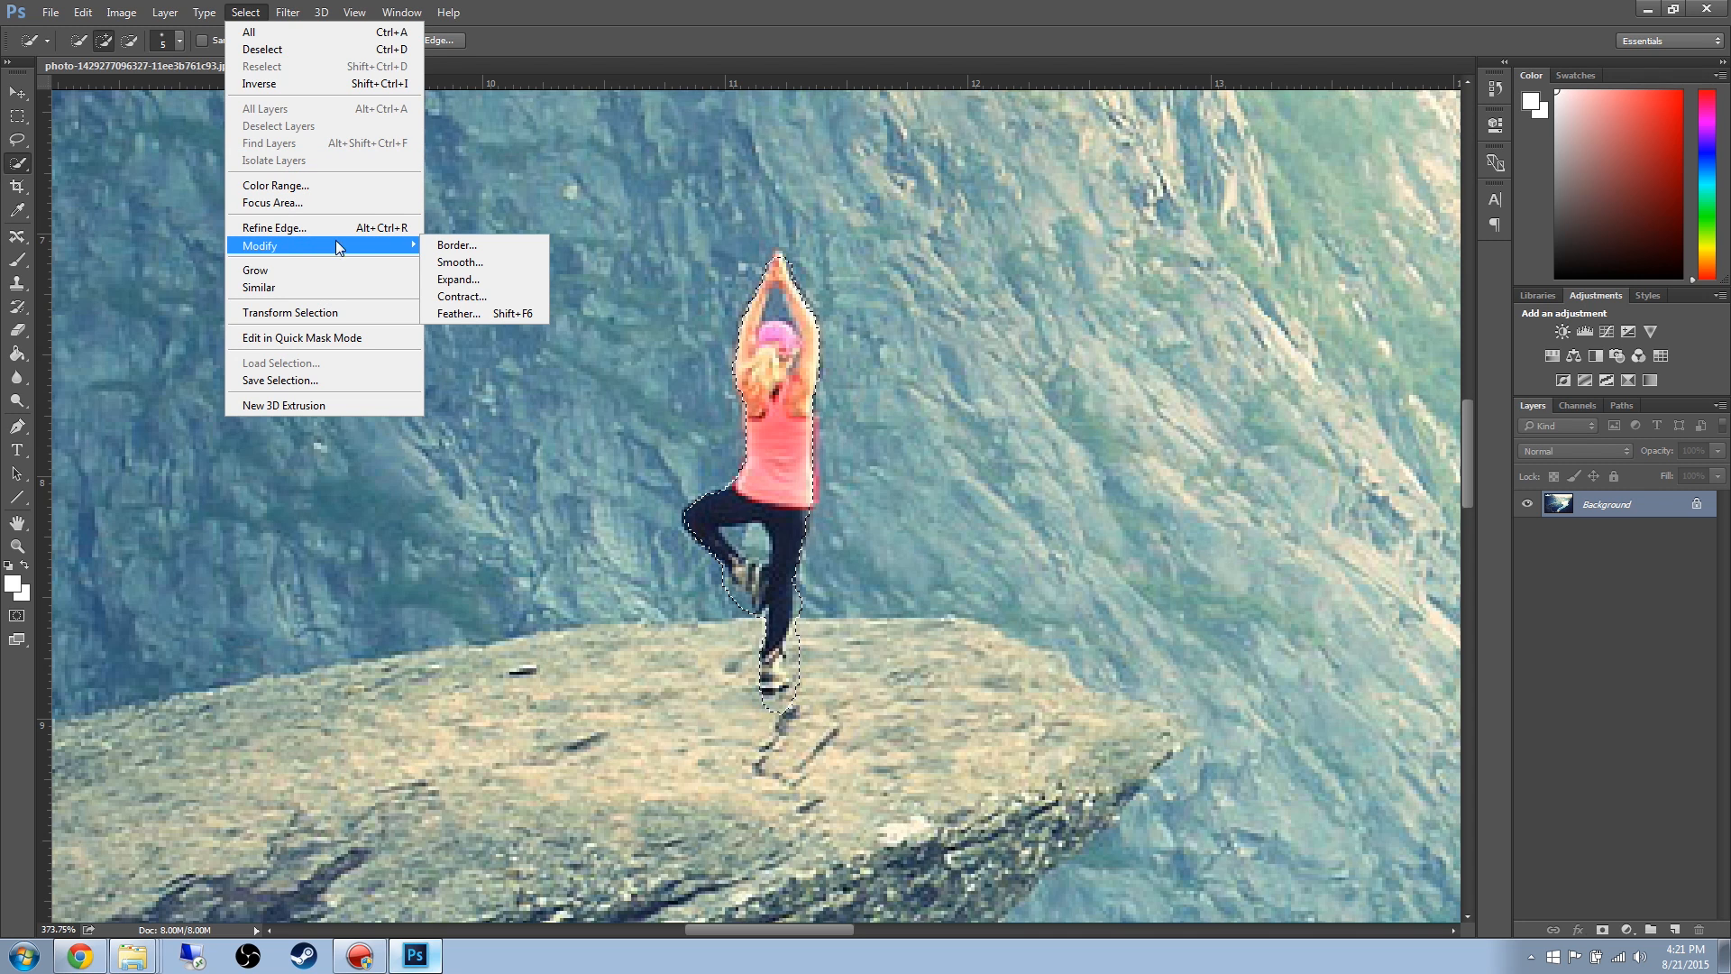
left_click(461, 280)
type("5")
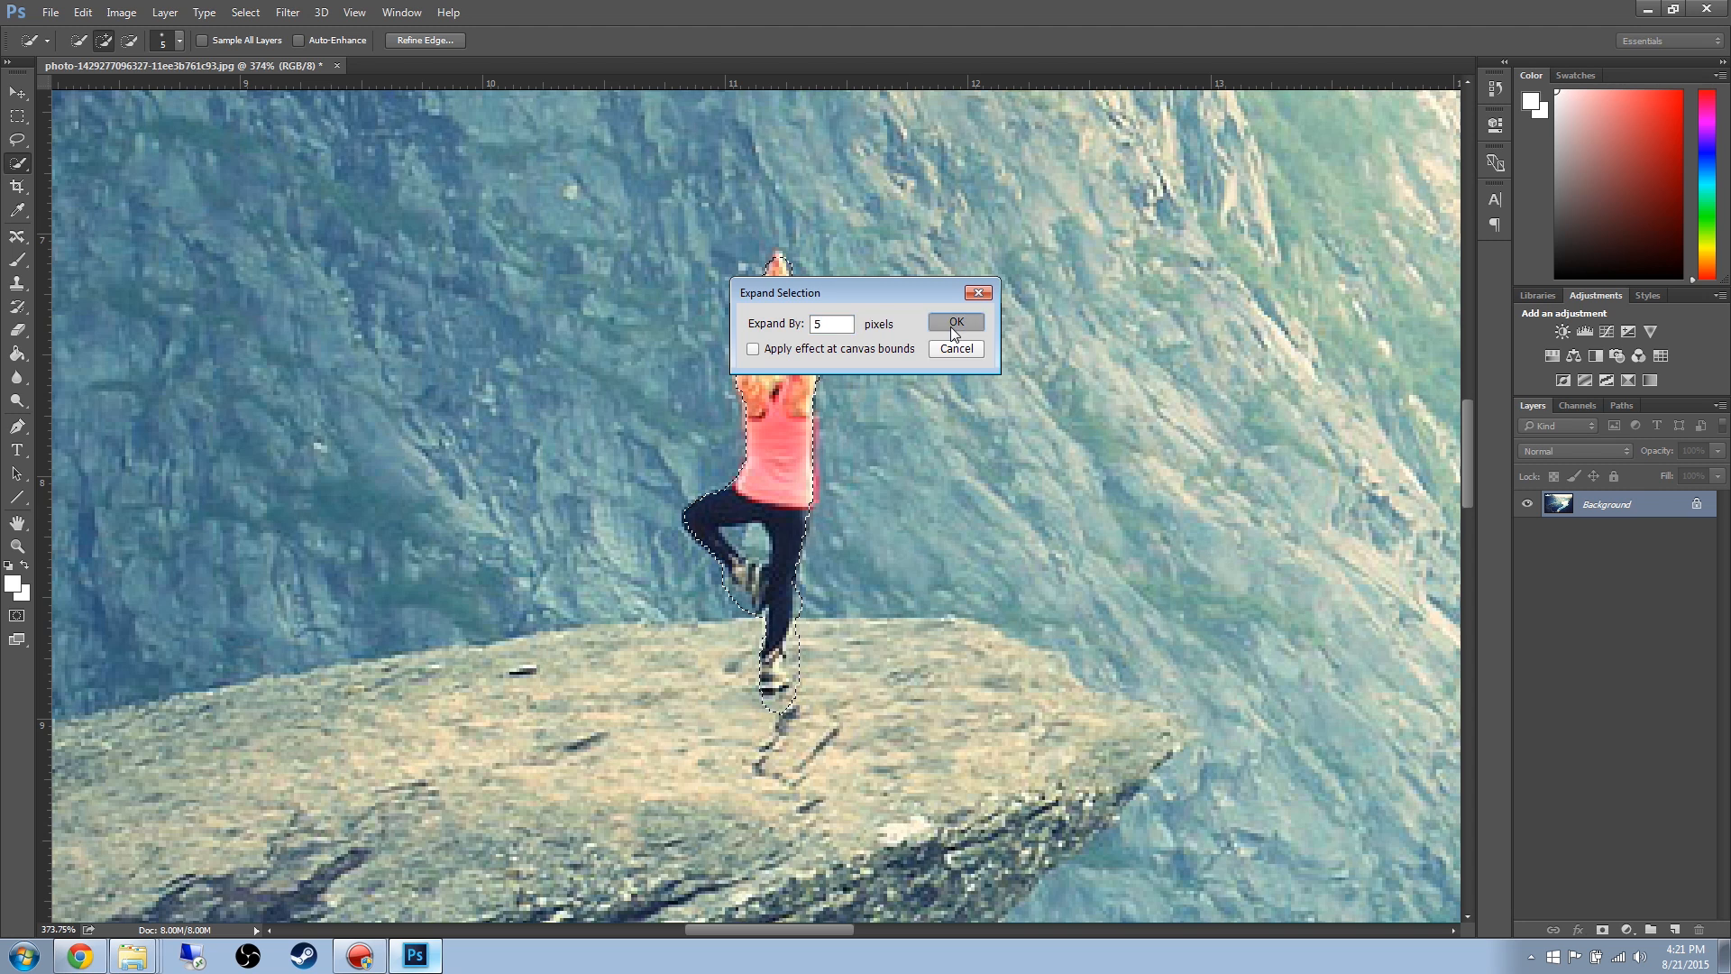
left_click(954, 321)
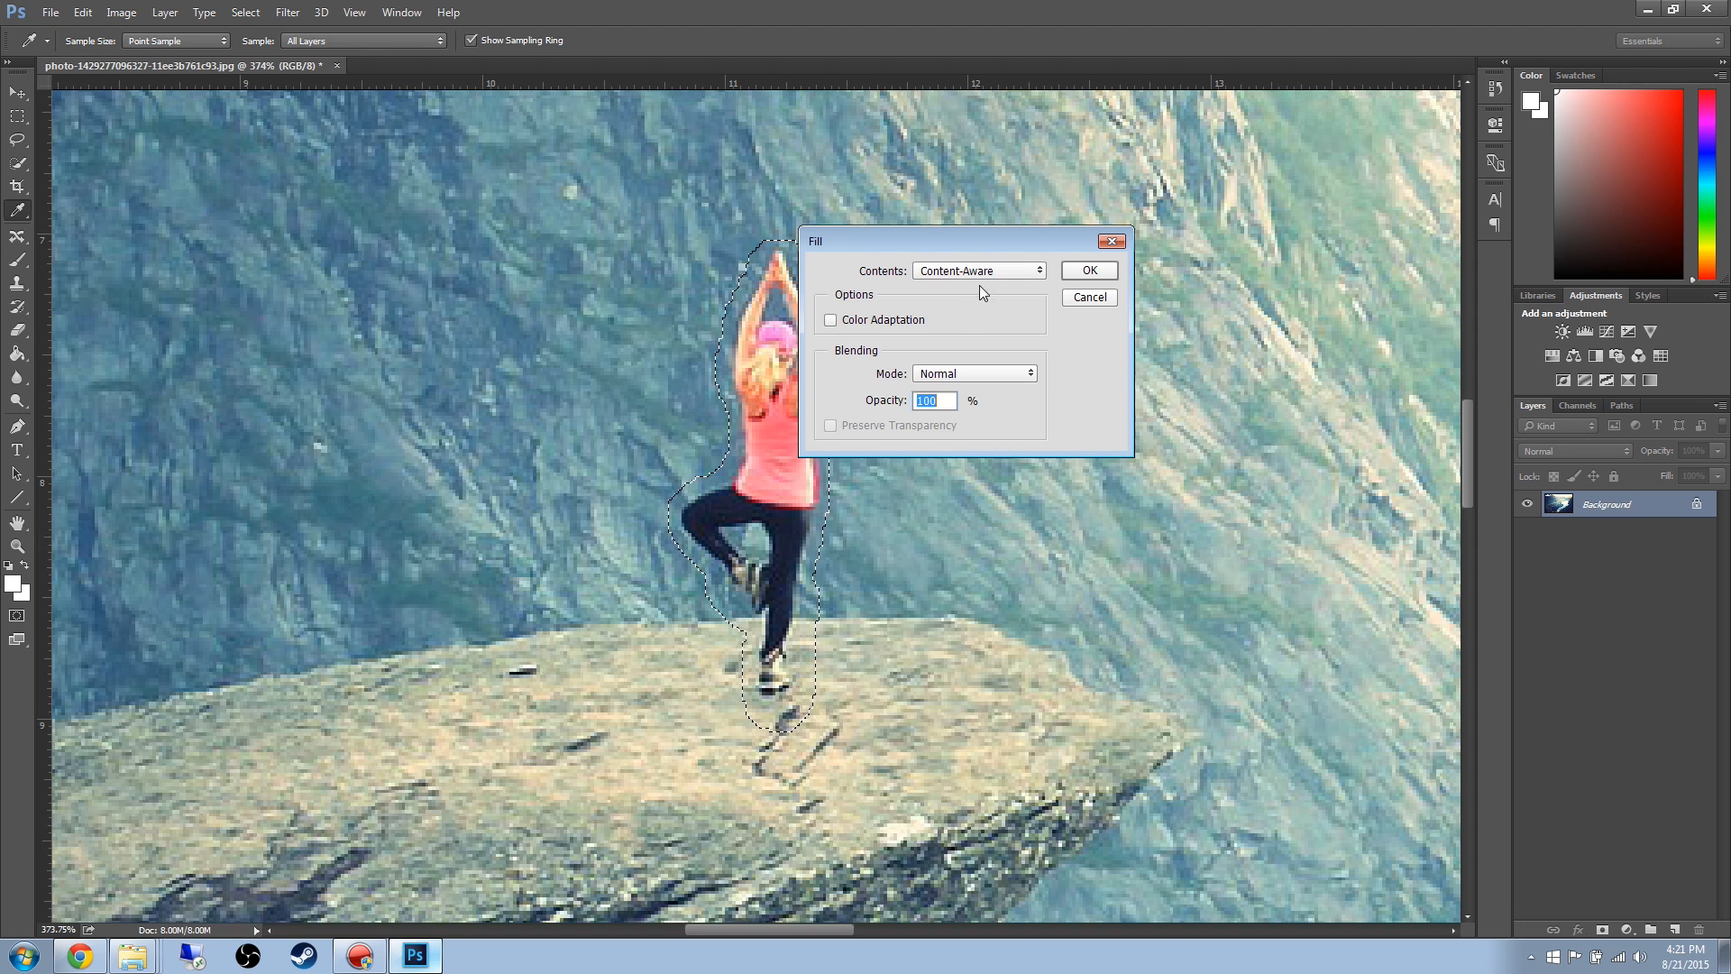
mouse_move(864, 366)
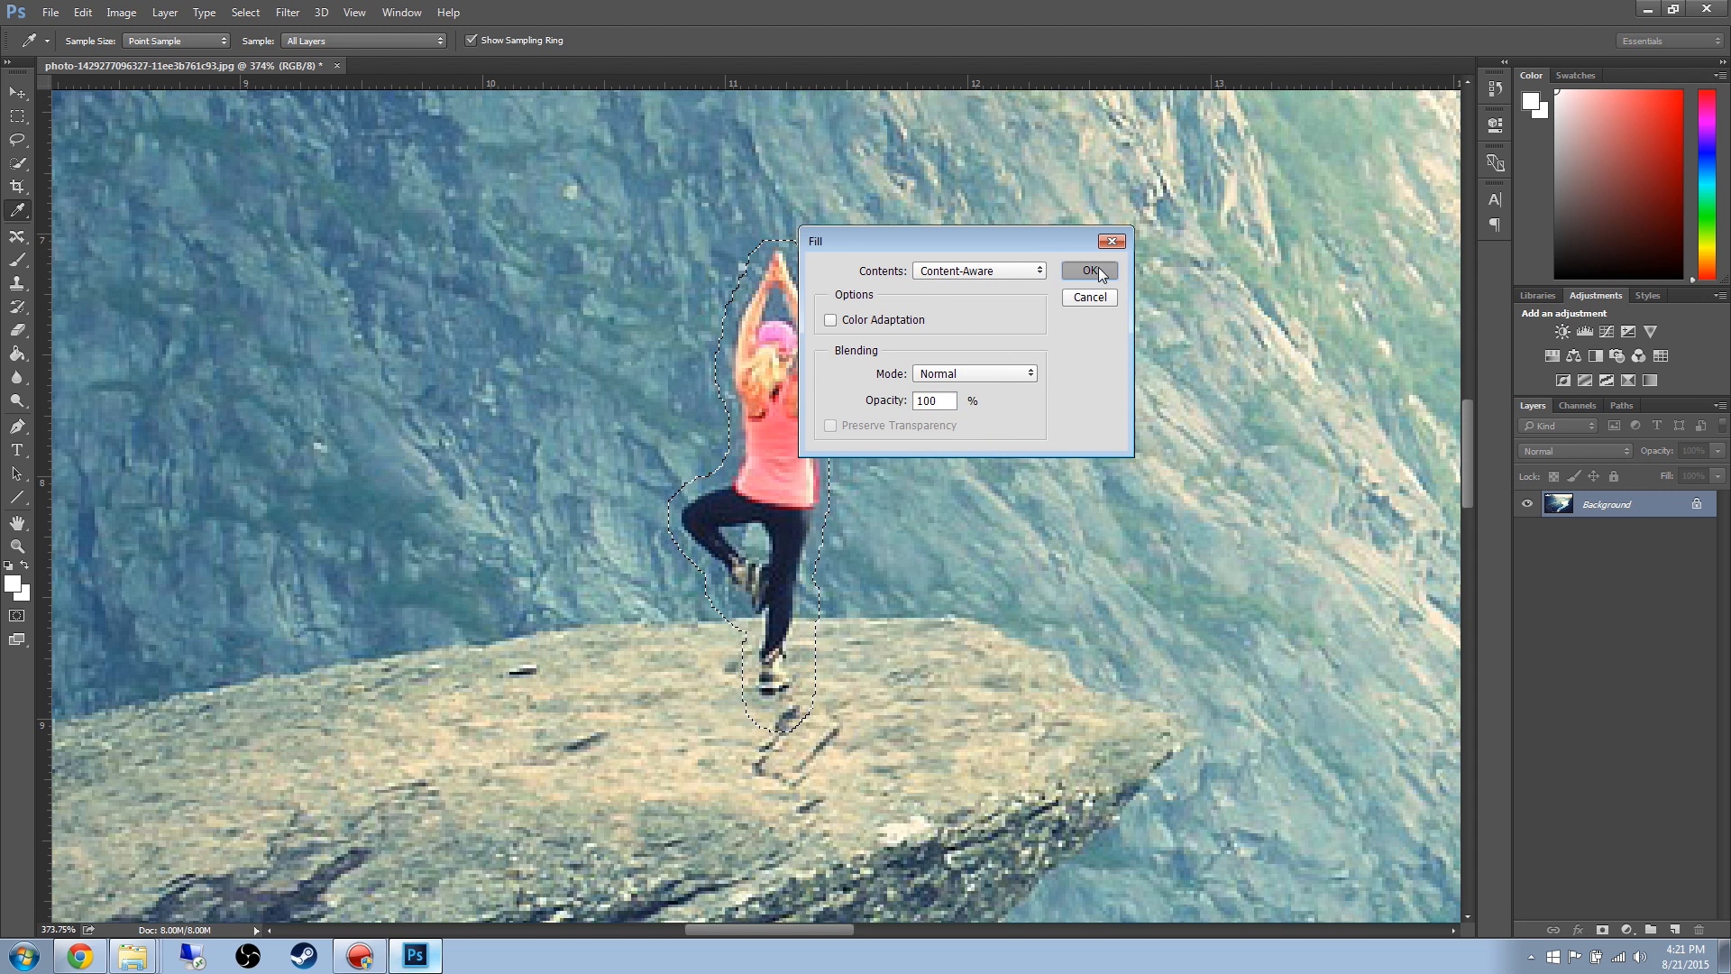
Apply a Content-Aware fill to erase the woman from the ledge.
left_click(1088, 271)
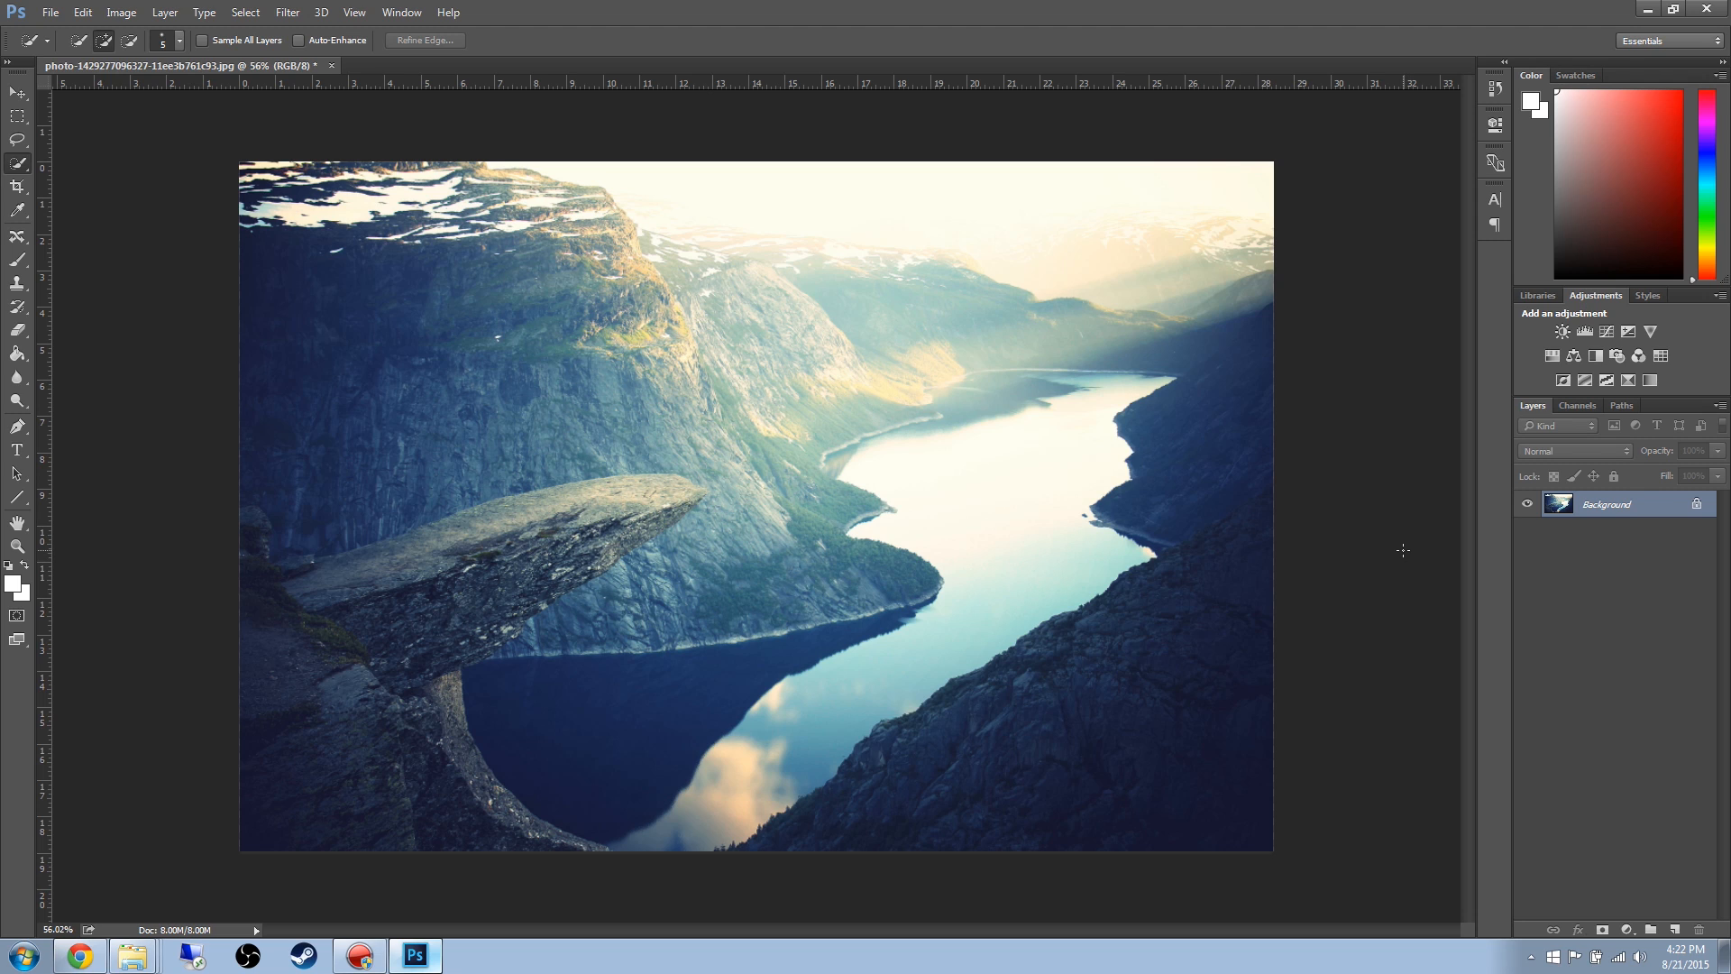
mouse_move(1371, 550)
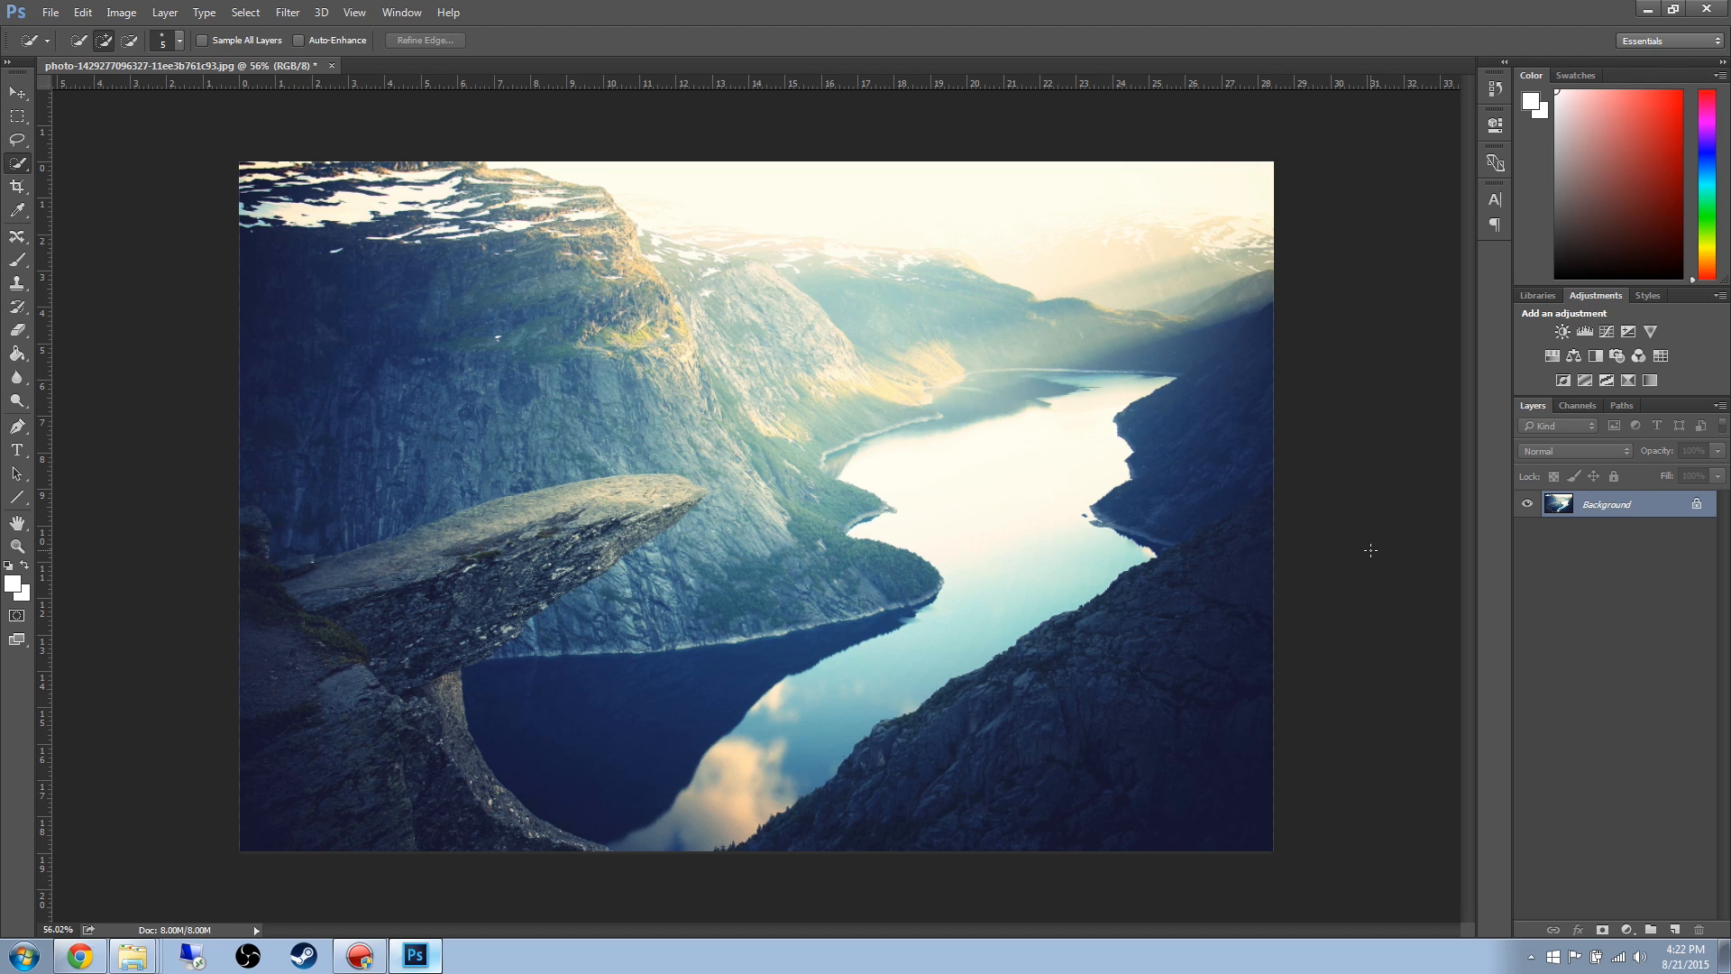
mouse_move(1353, 433)
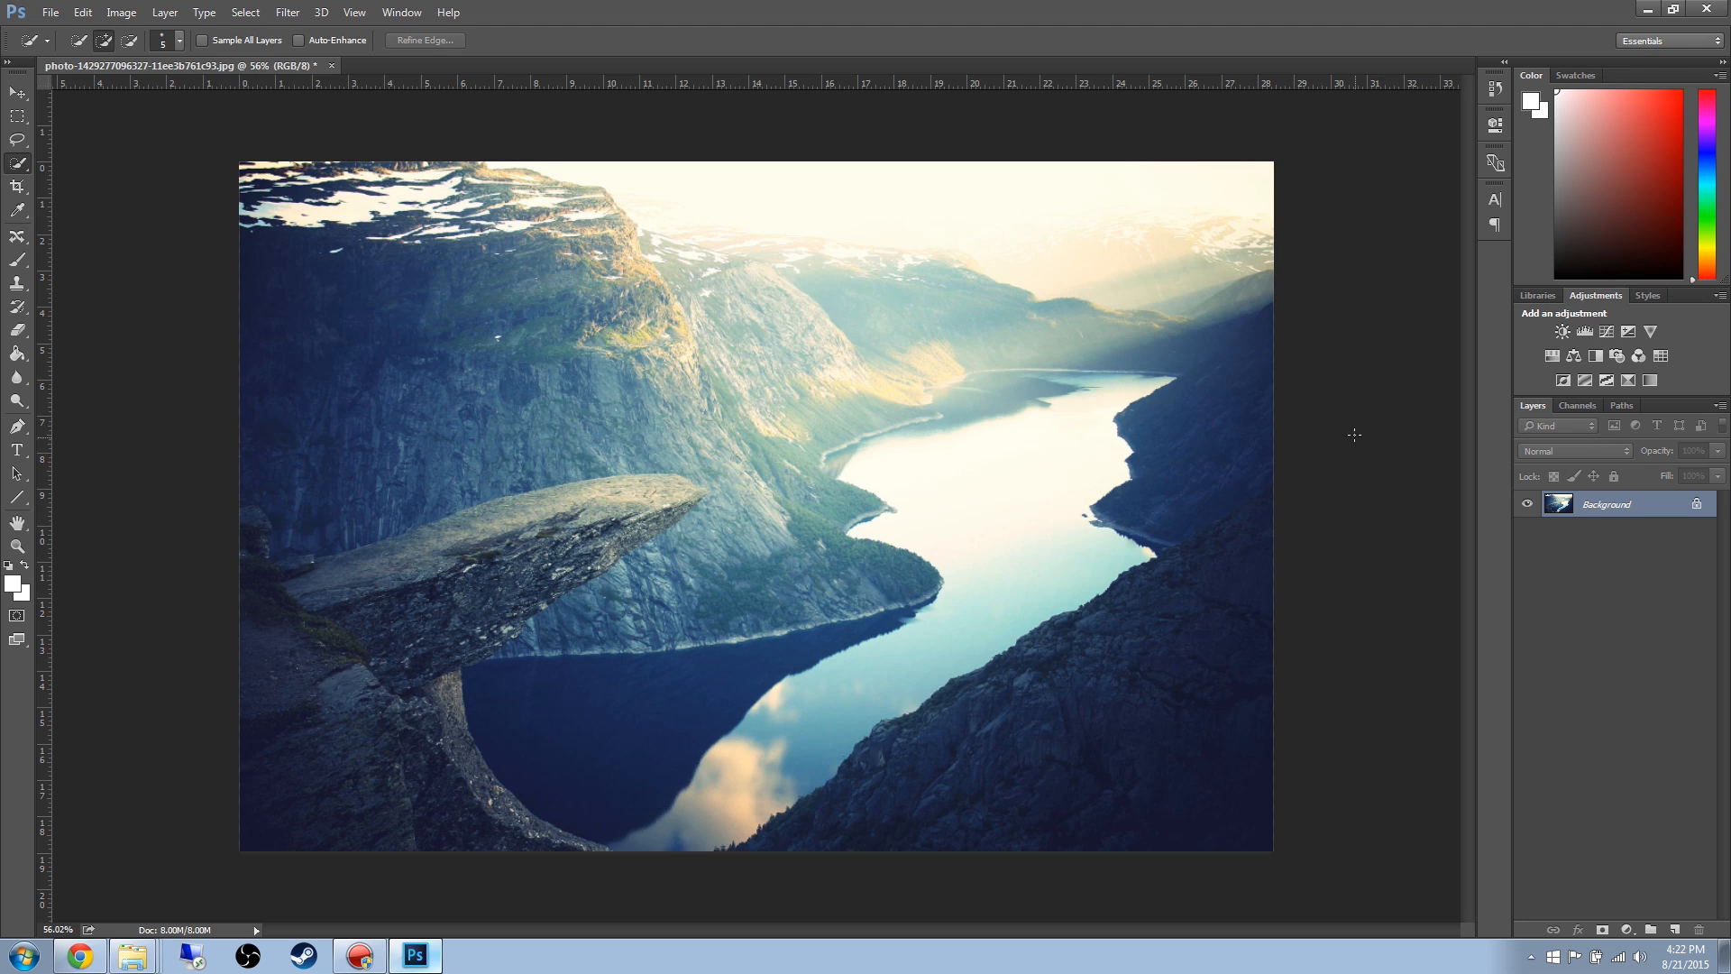